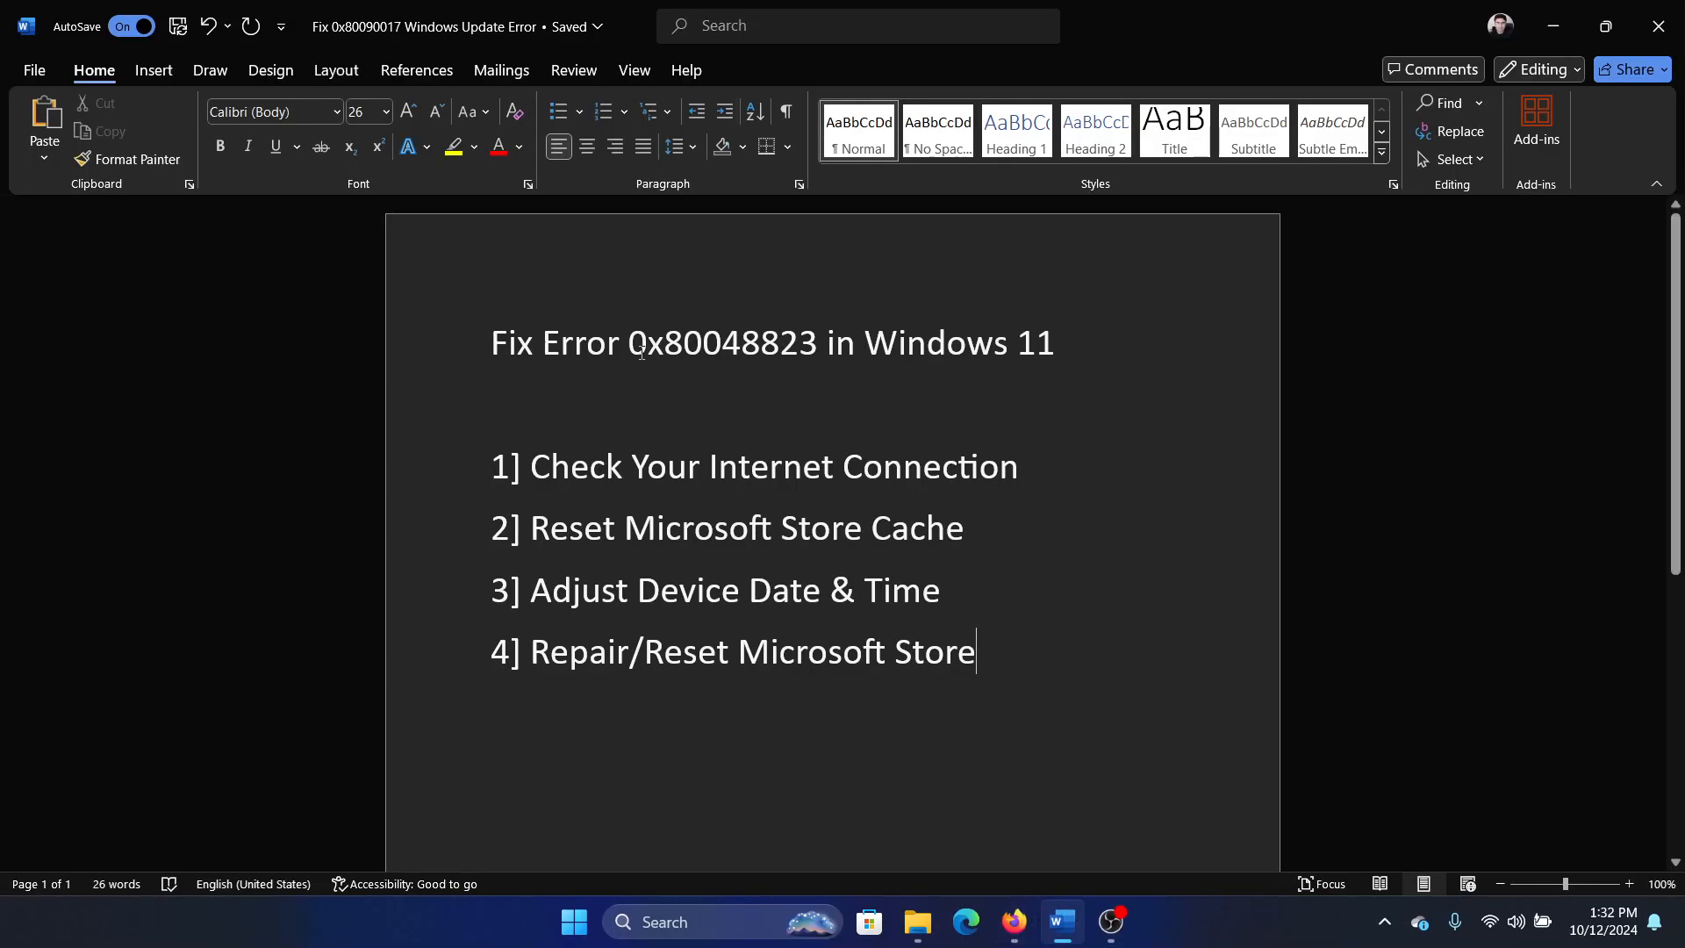
pyautogui.moveTo(1137, 471)
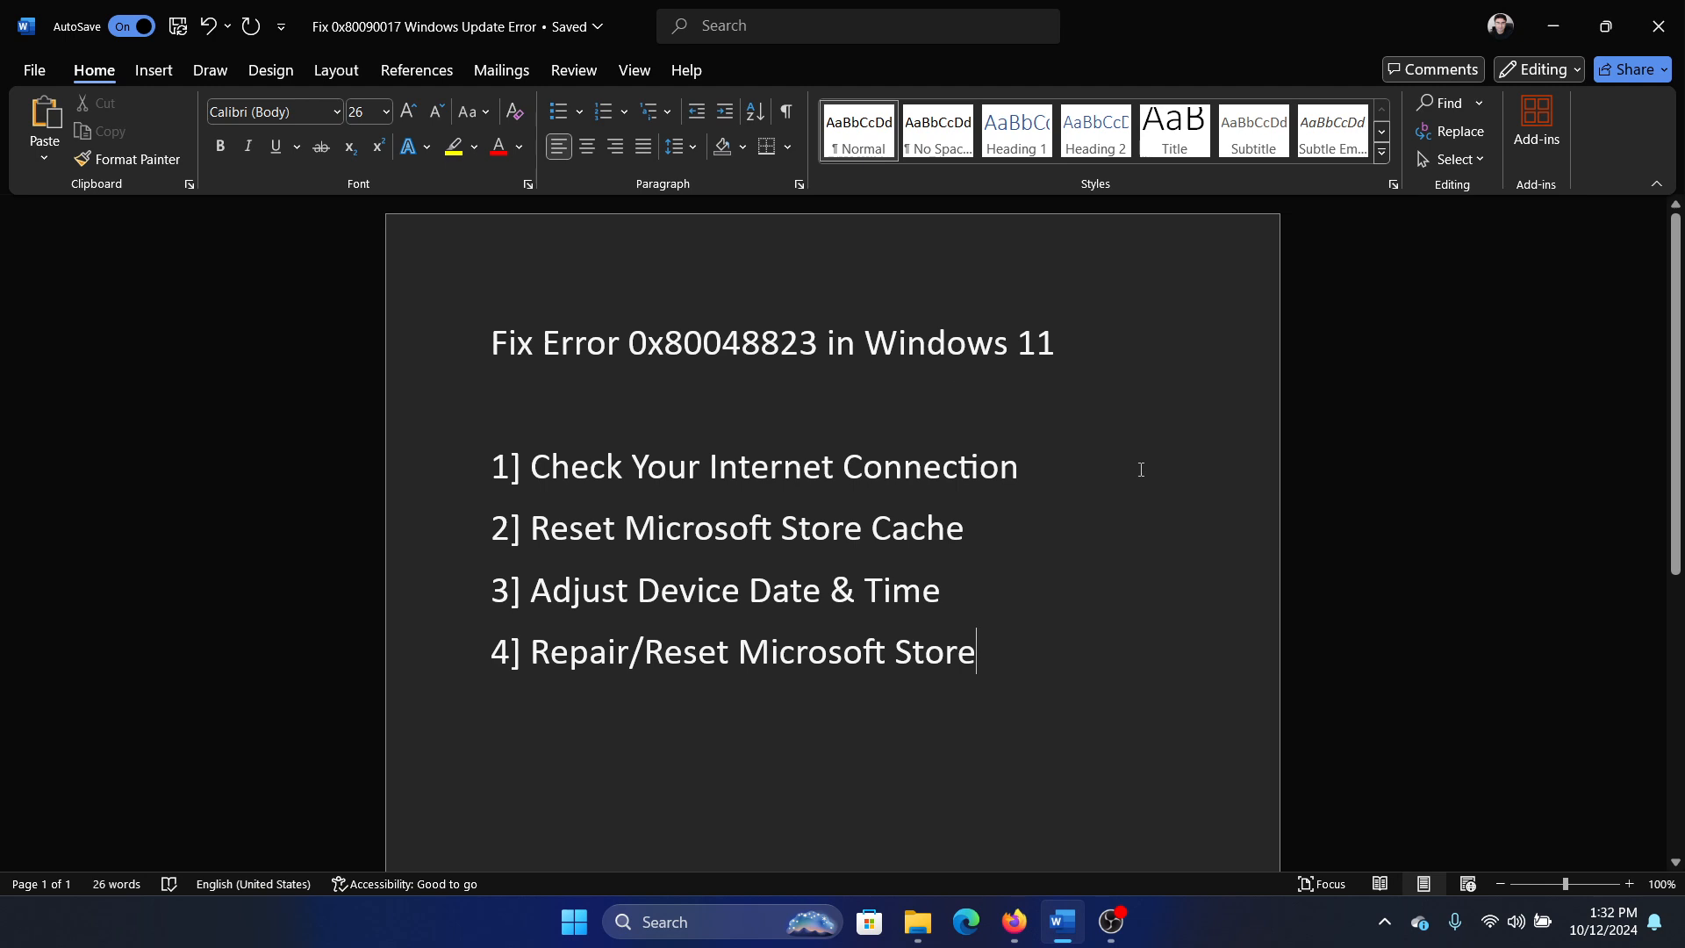
pyautogui.moveTo(874, 630)
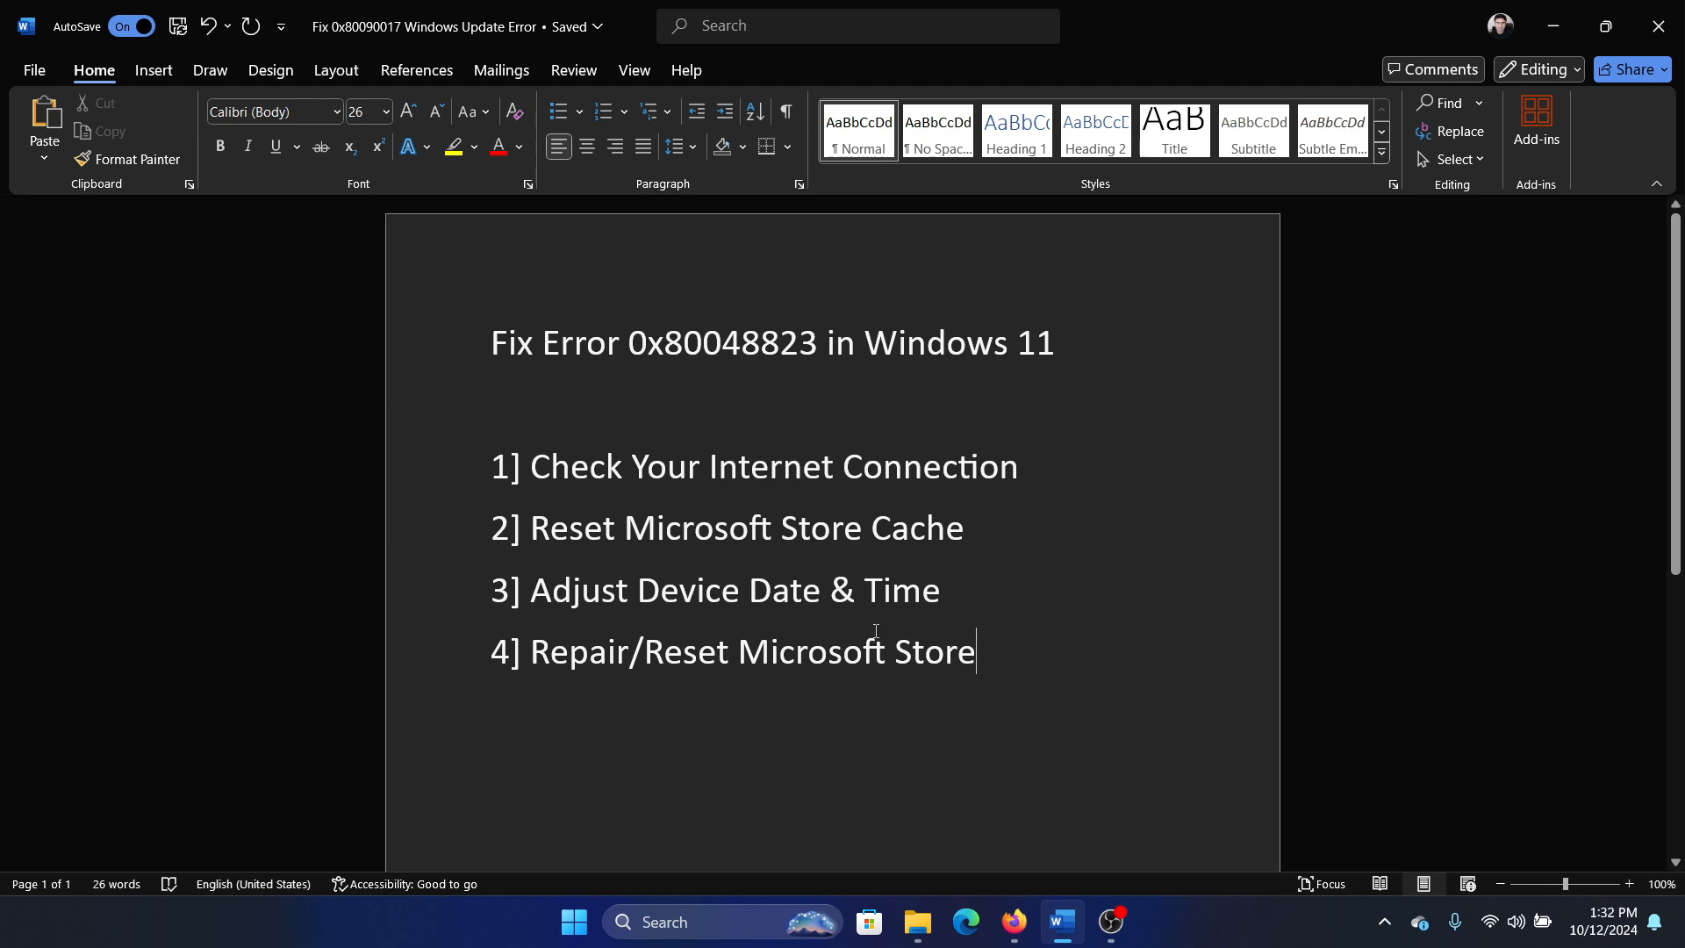
pyautogui.moveTo(1246, 450)
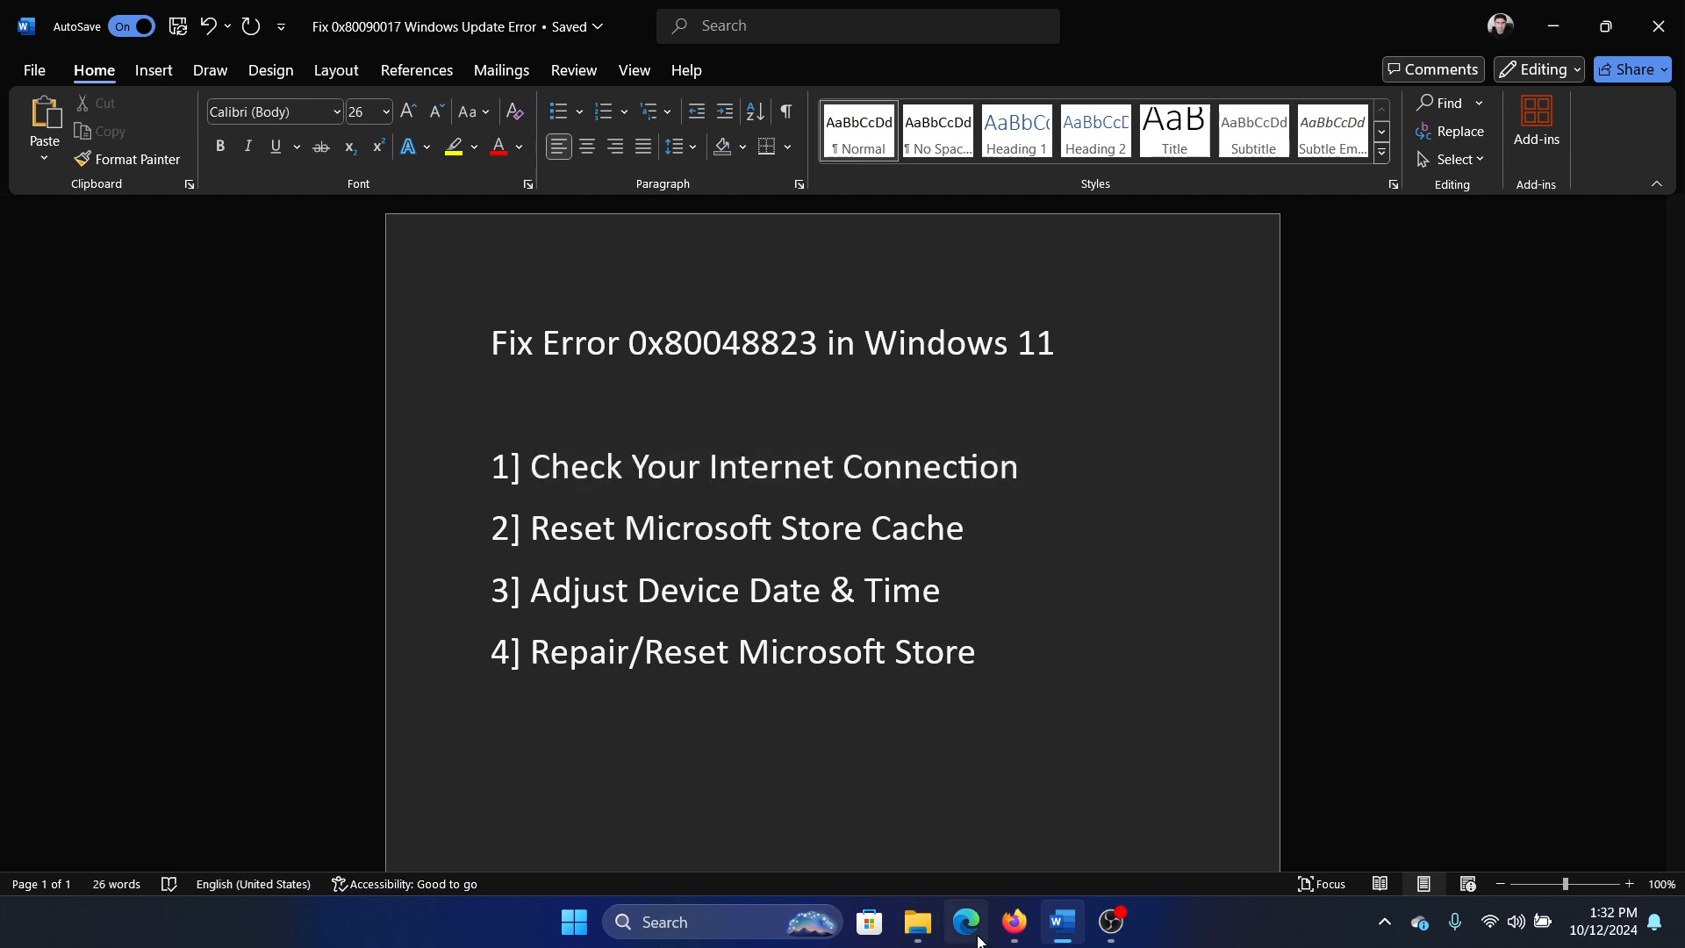
# - Run the fast.com speed test in Edge, showing about 170 Mbps
pyautogui.click(966, 922)
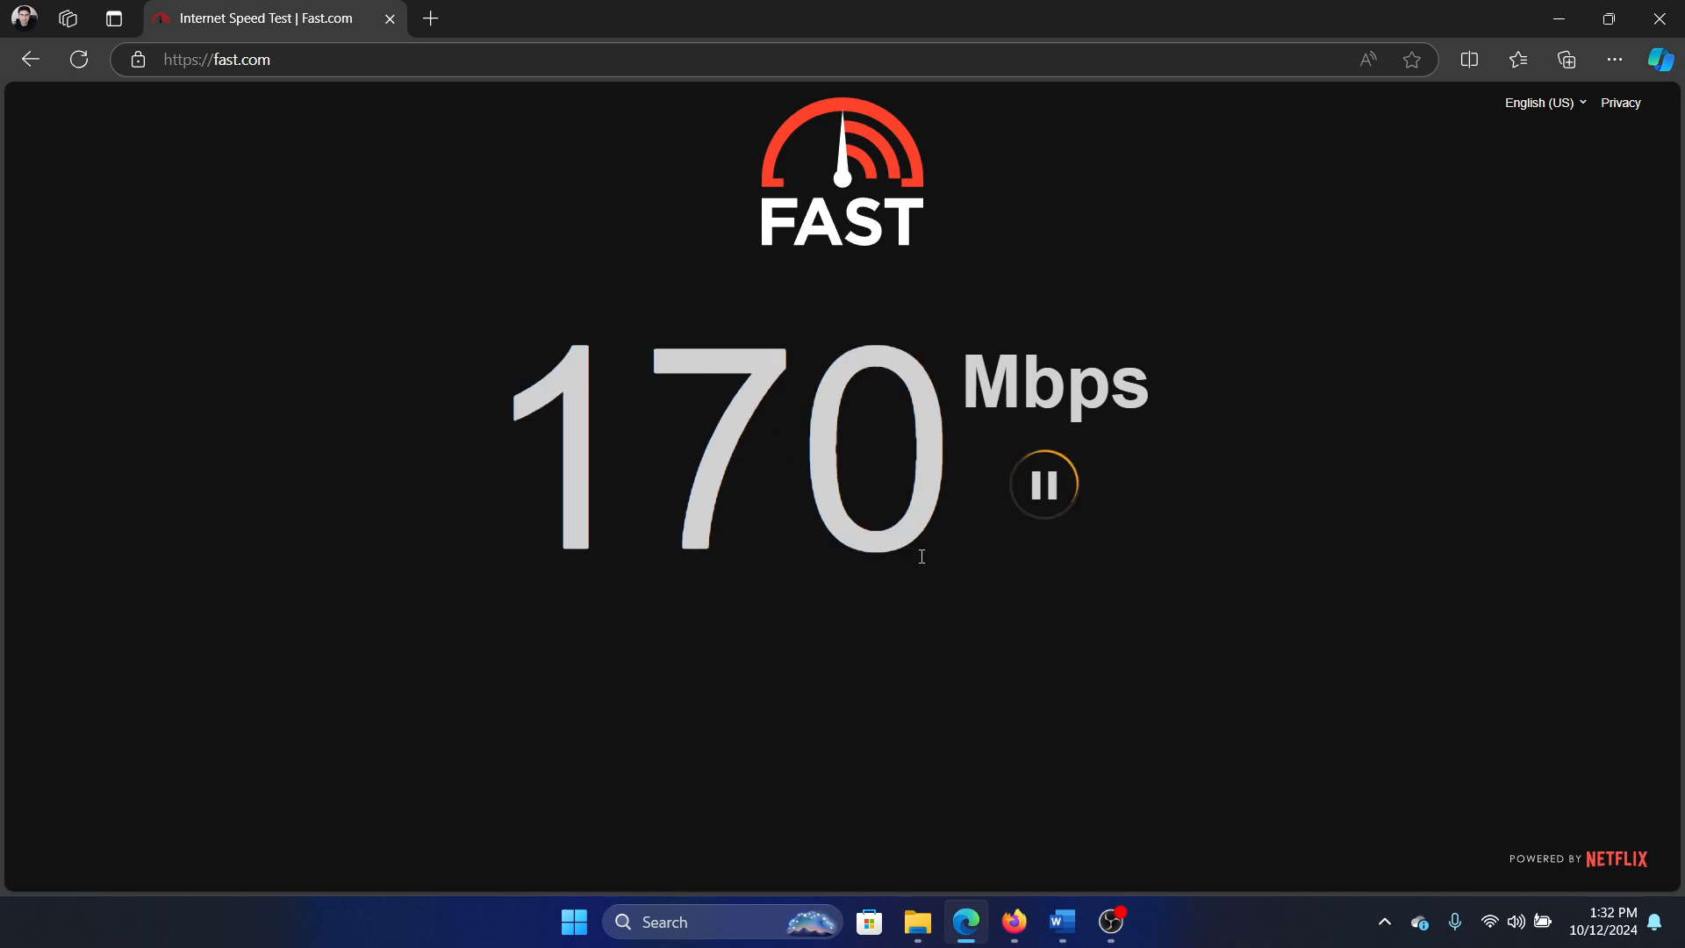
pyautogui.click(1058, 922)
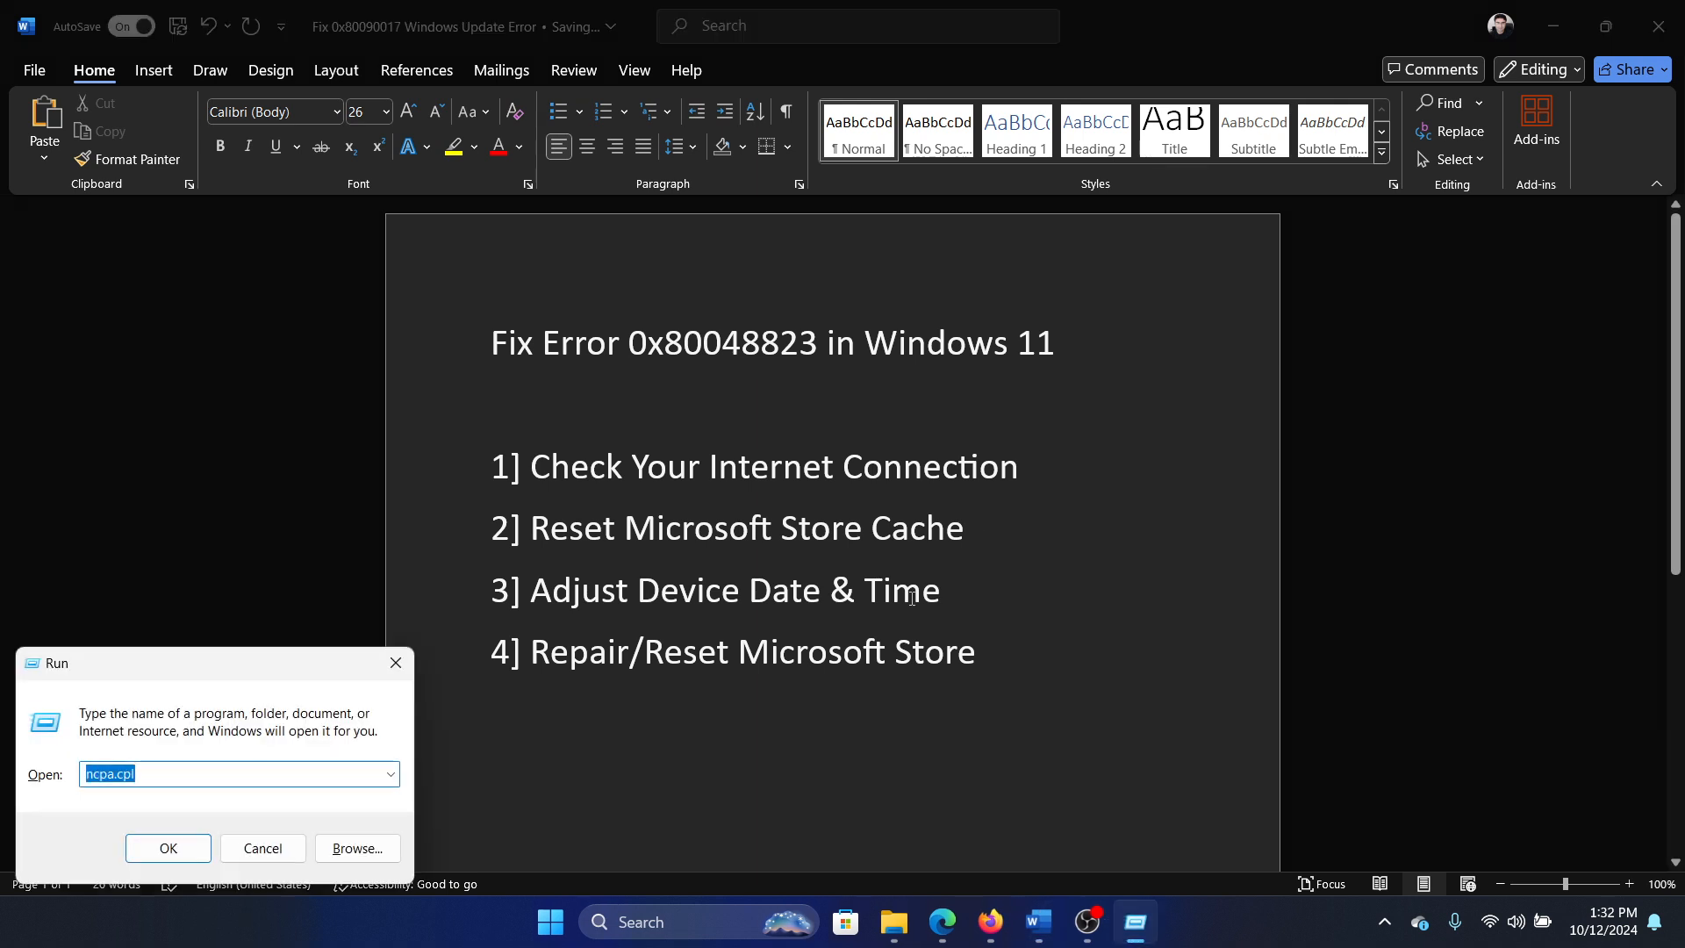
# - Reset the Microsoft Store cache with wsreset and close the reopened Store
pyautogui.write('wsrese')
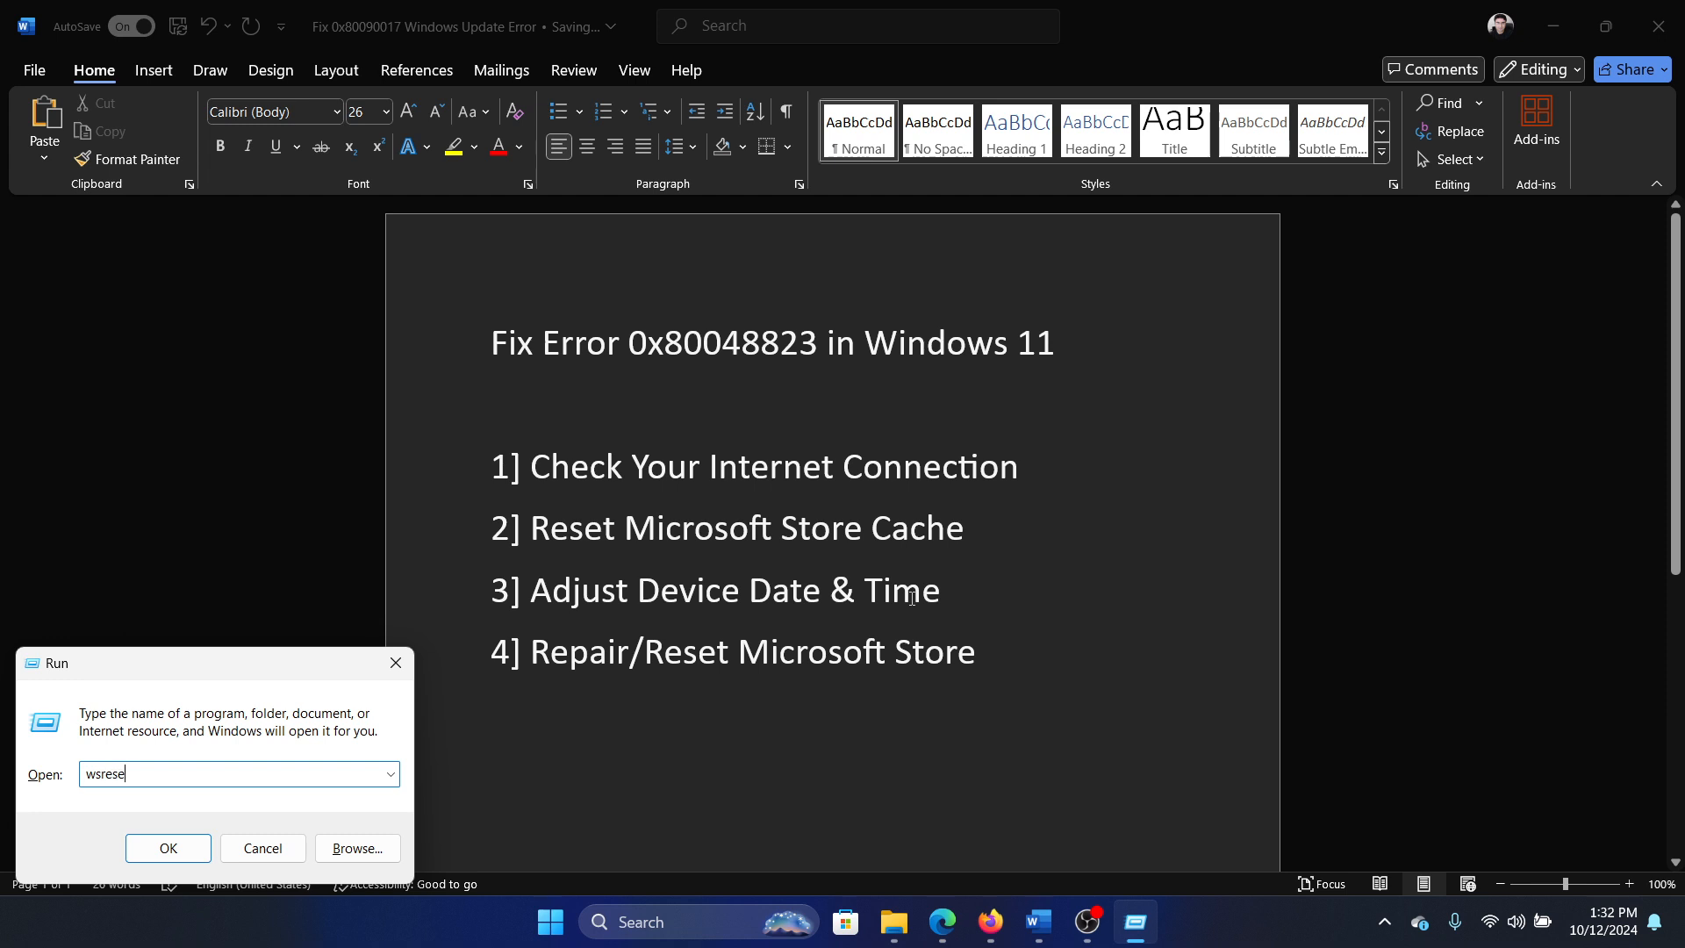
pyautogui.click(168, 847)
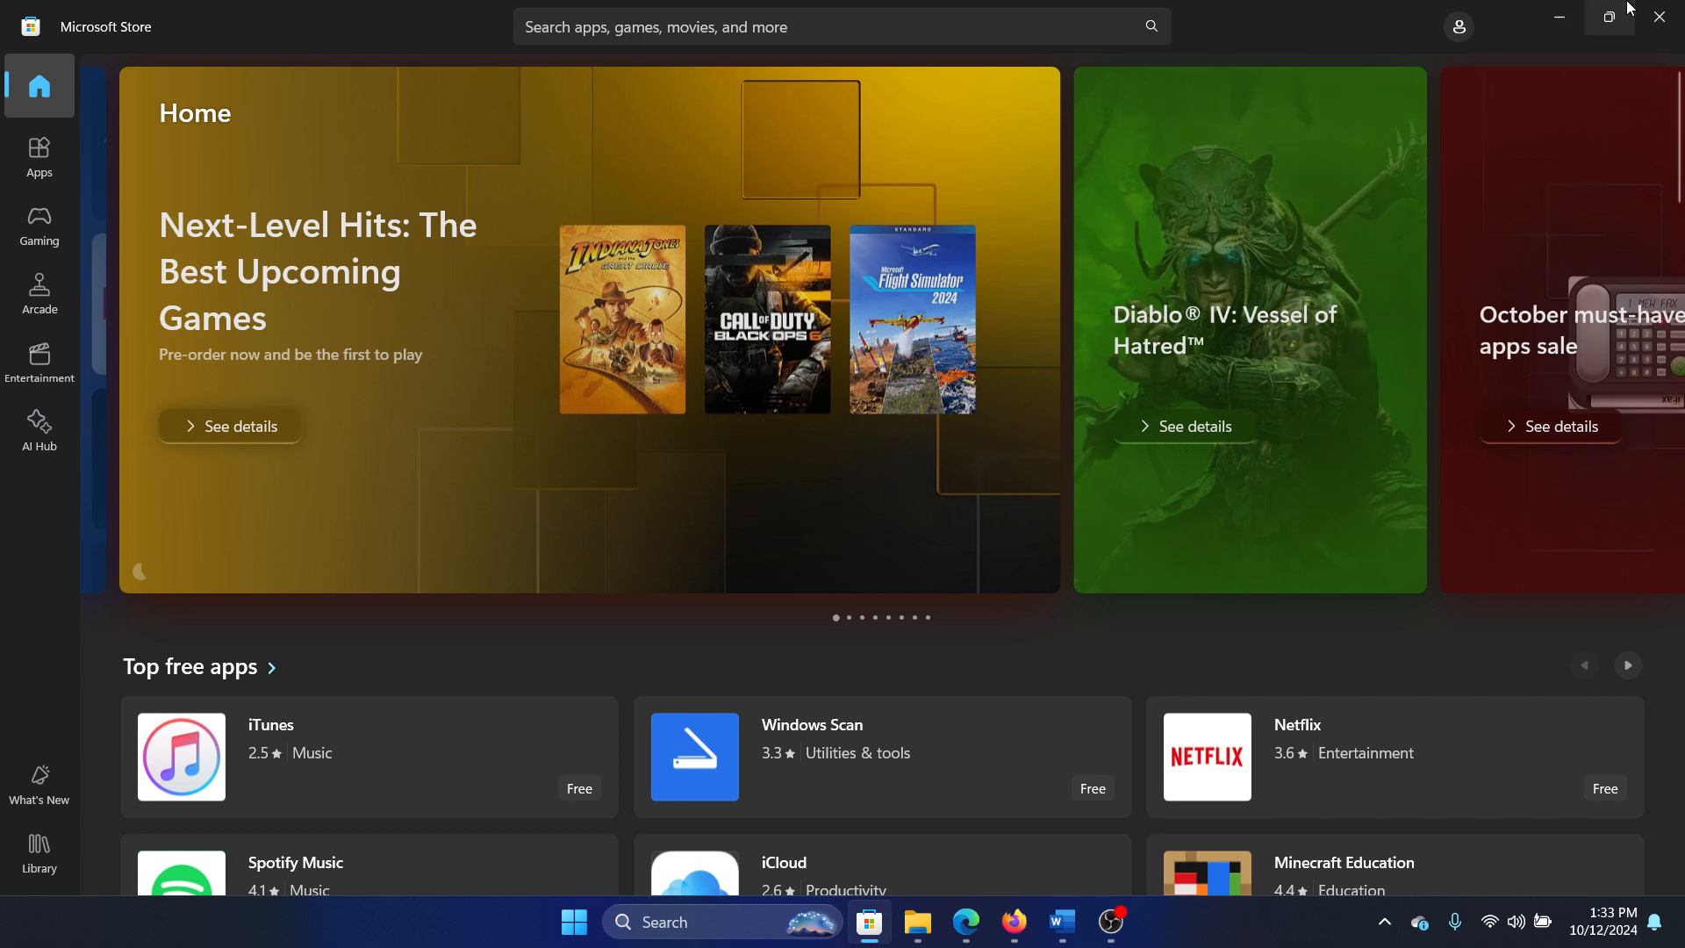
pyautogui.click(1059, 922)
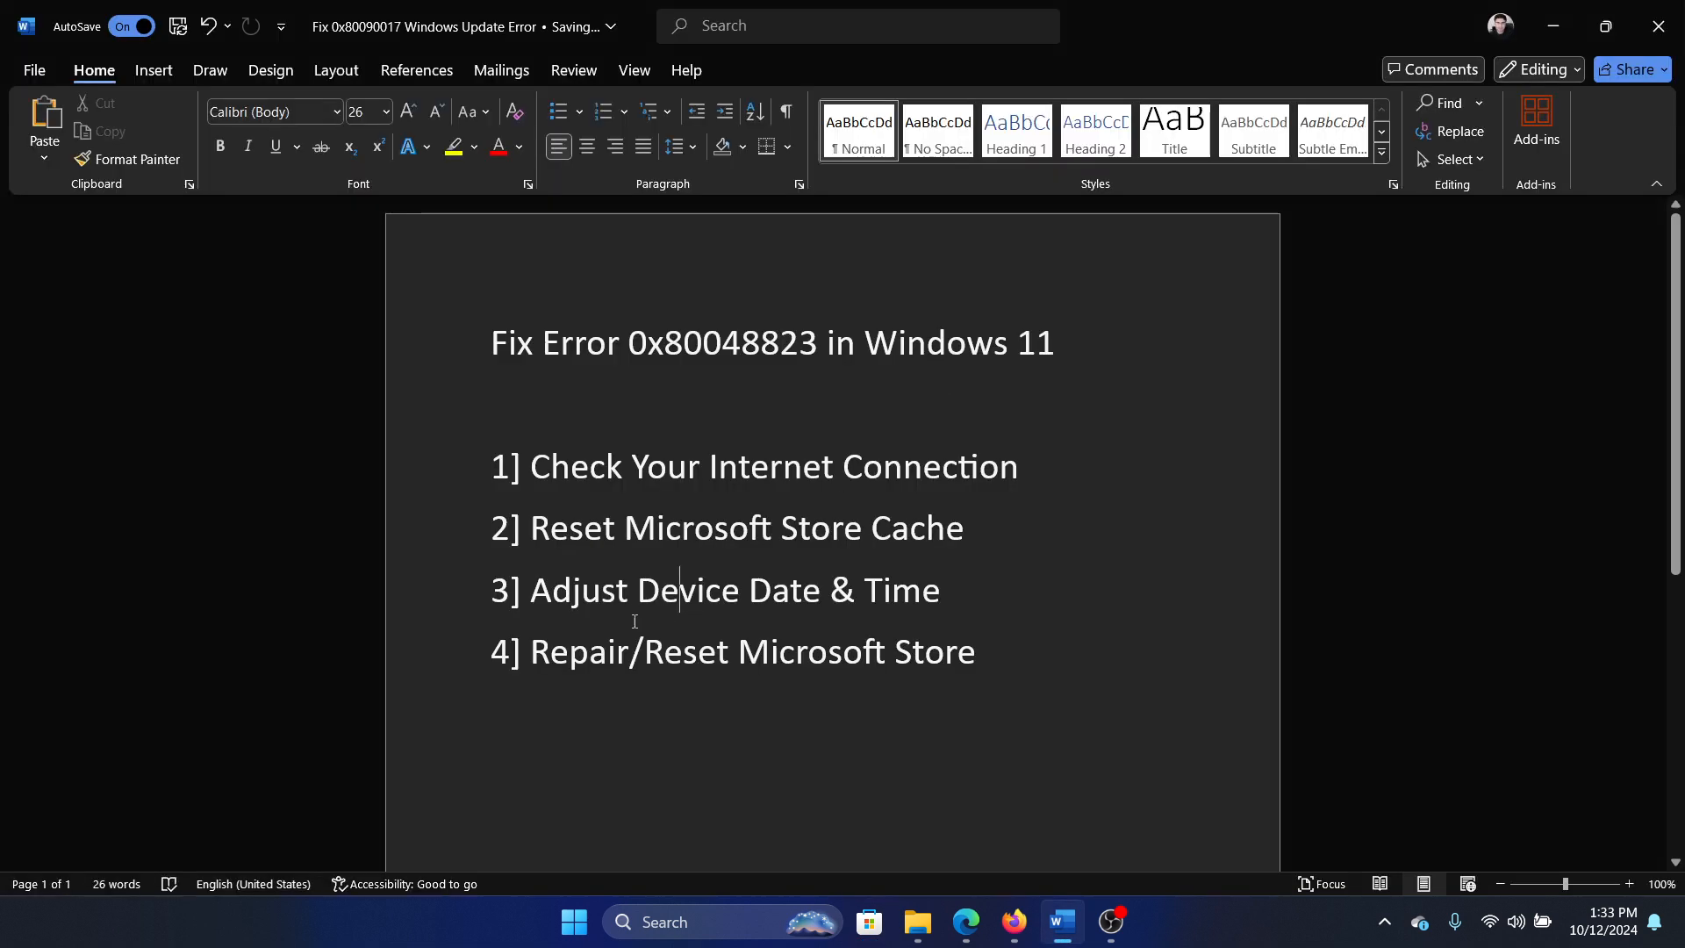
# - Change step 3 in Word to read 'Sync Device Date & Time'
pyautogui.doubleClick(578, 590)
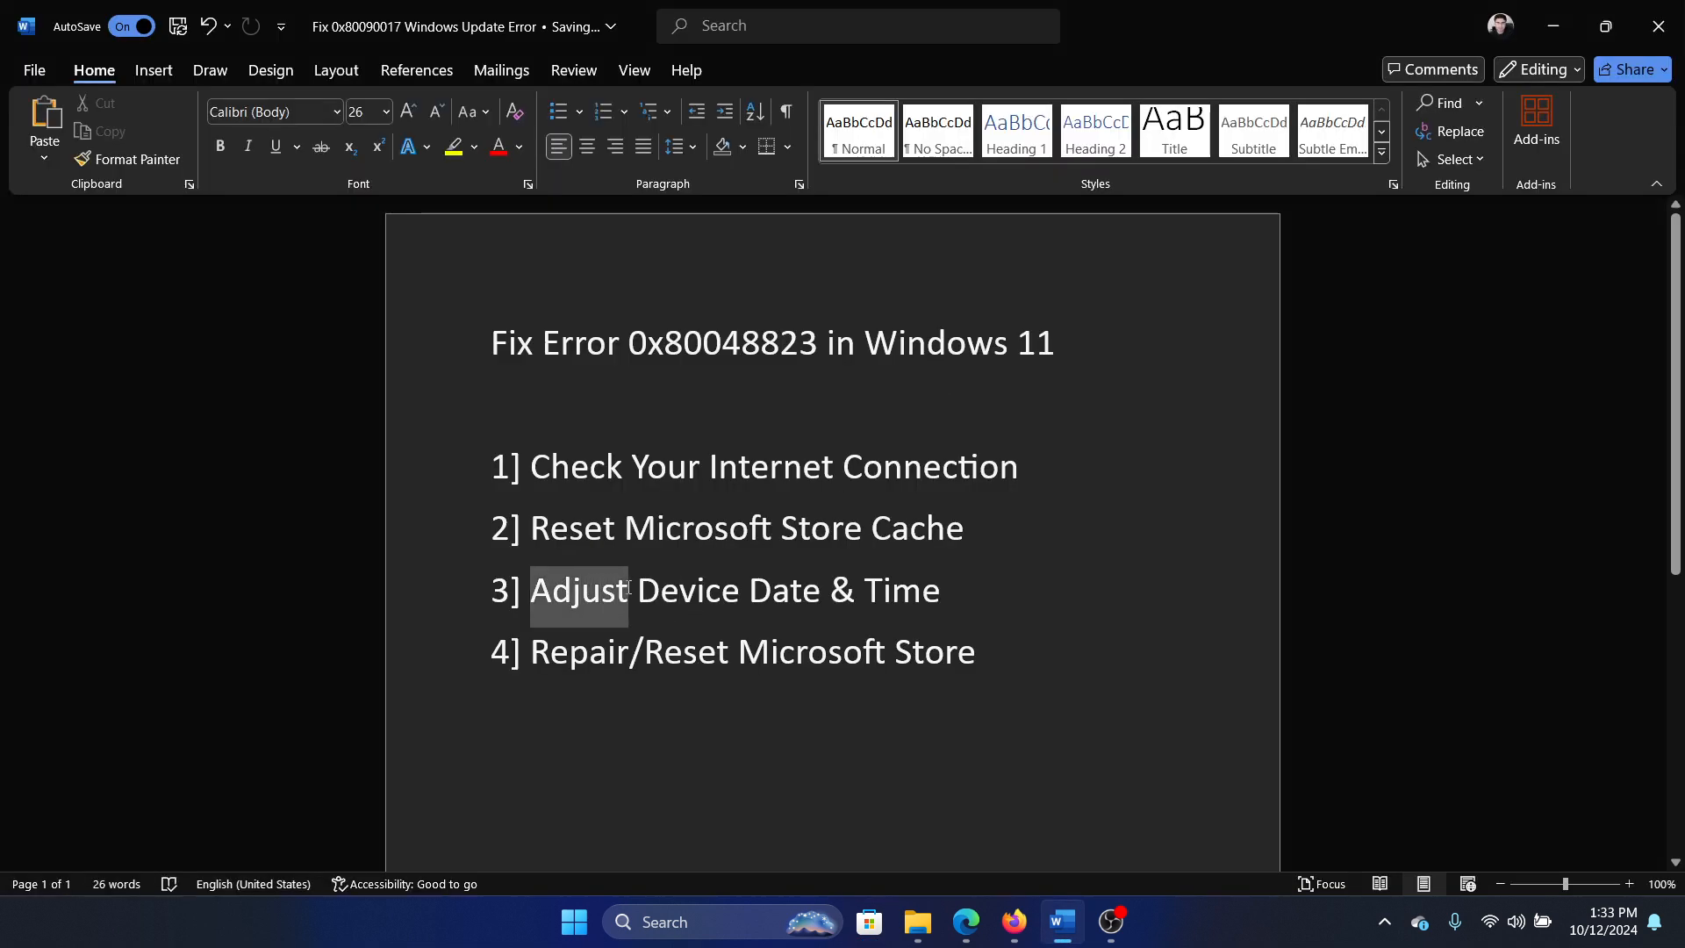
pyautogui.write('Sync')
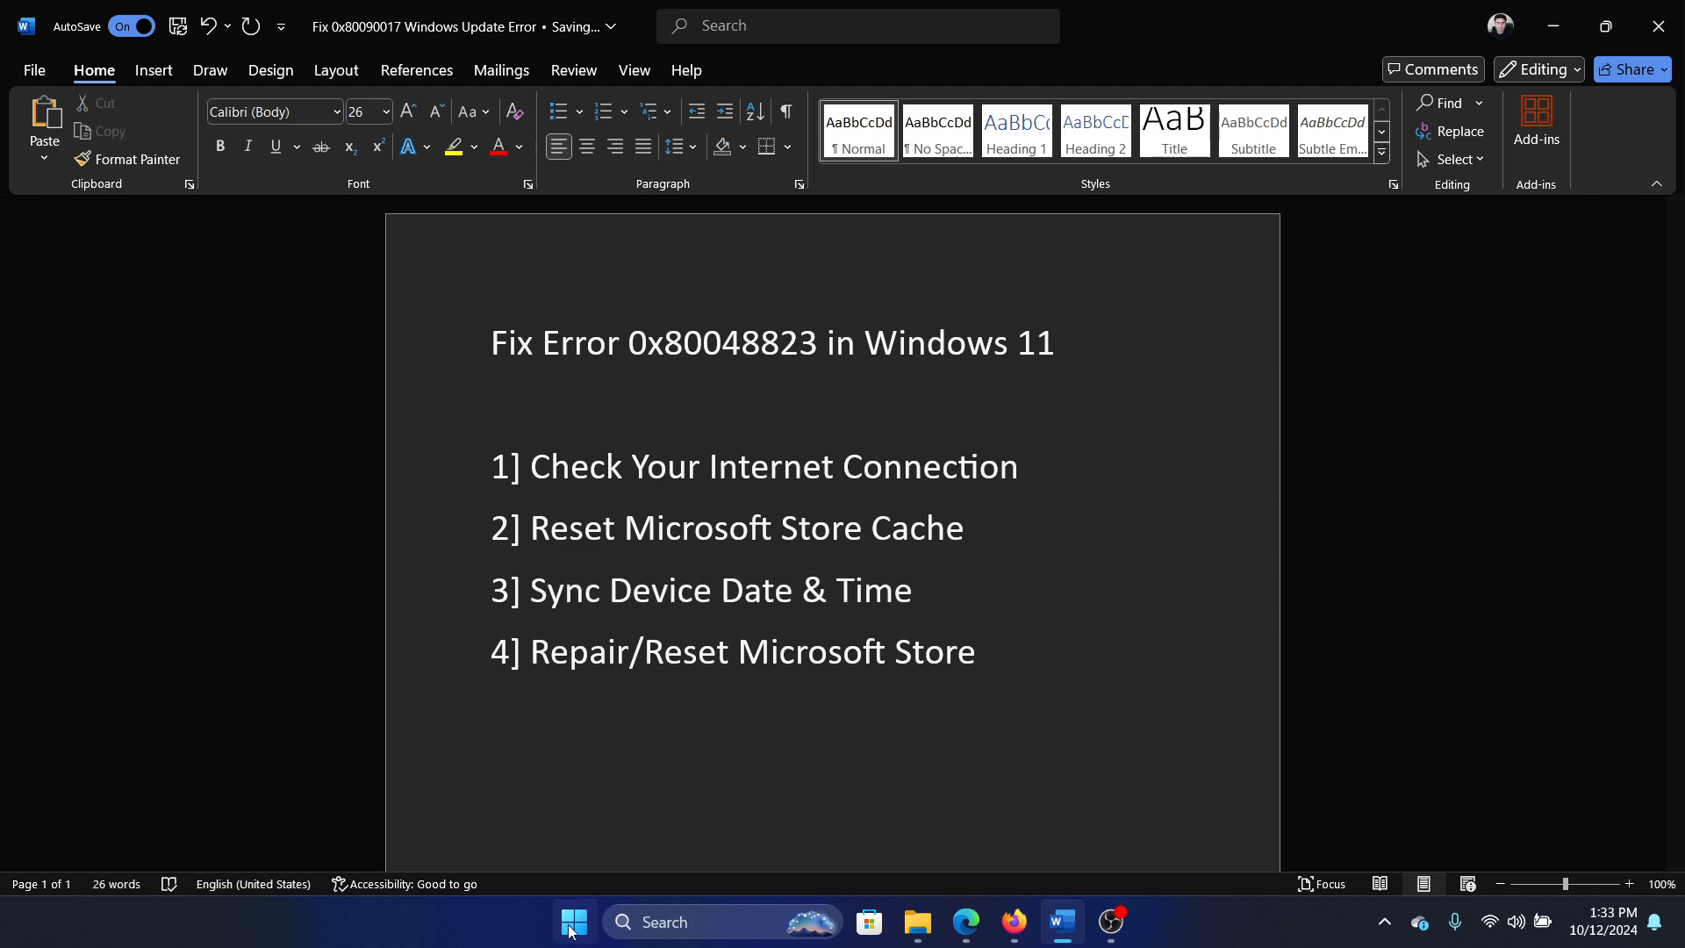
pyautogui.click(572, 922)
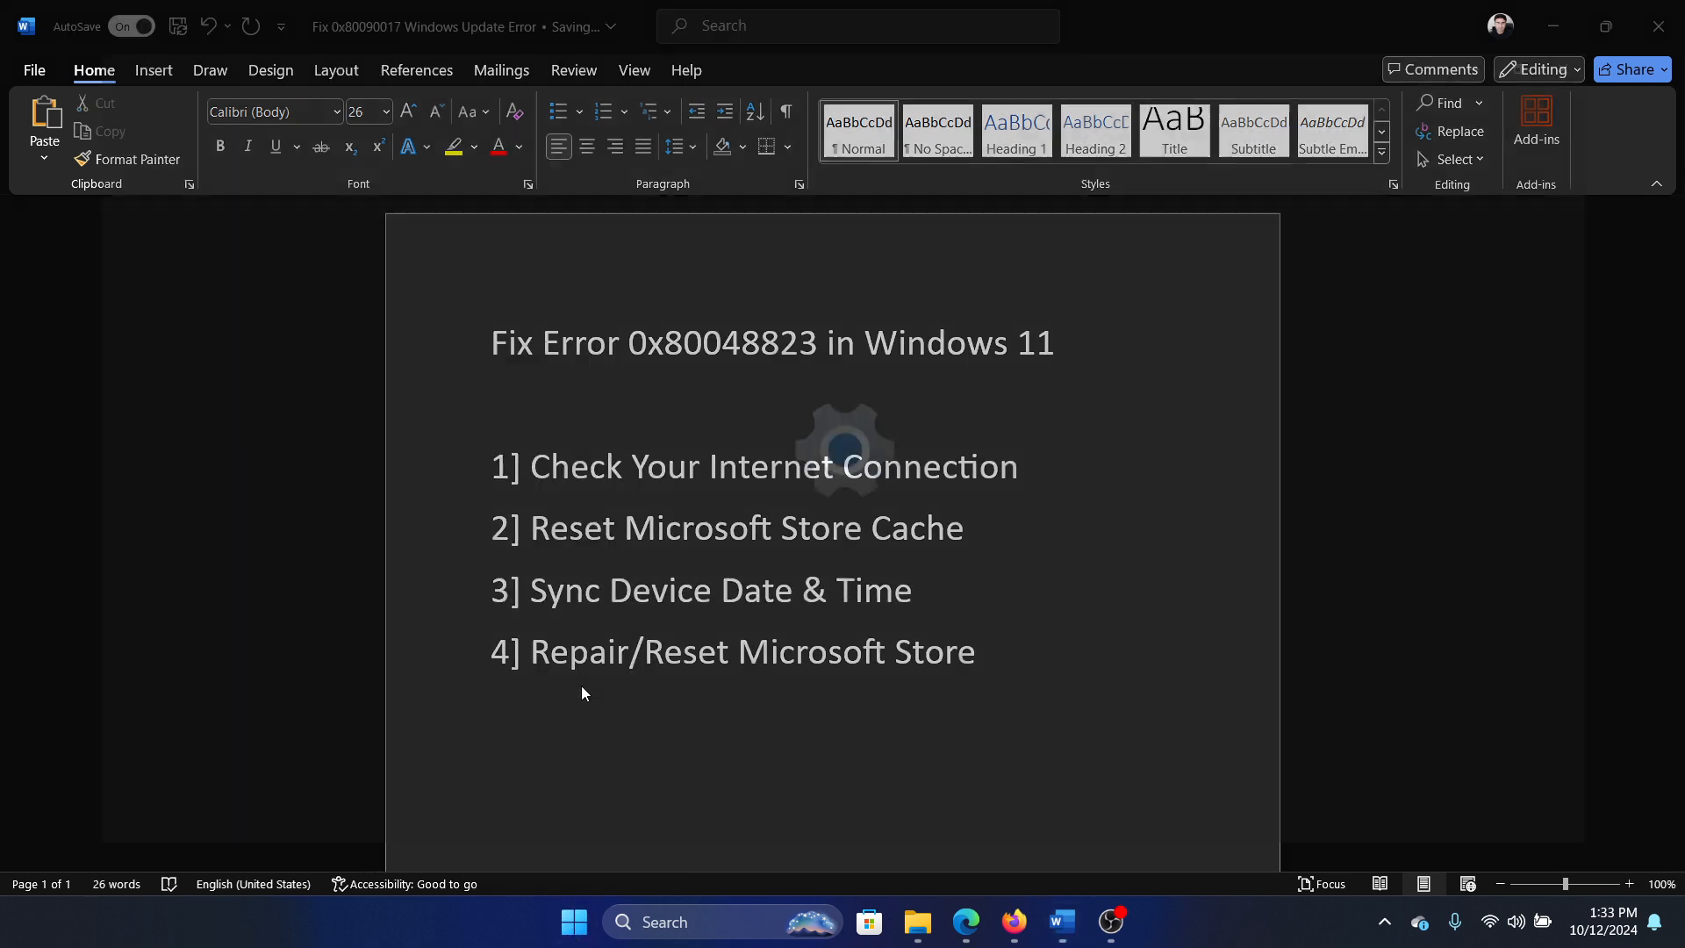
# - In Date & time settings, enable automatic time zone and sync the clock now
pyautogui.click(1136, 922)
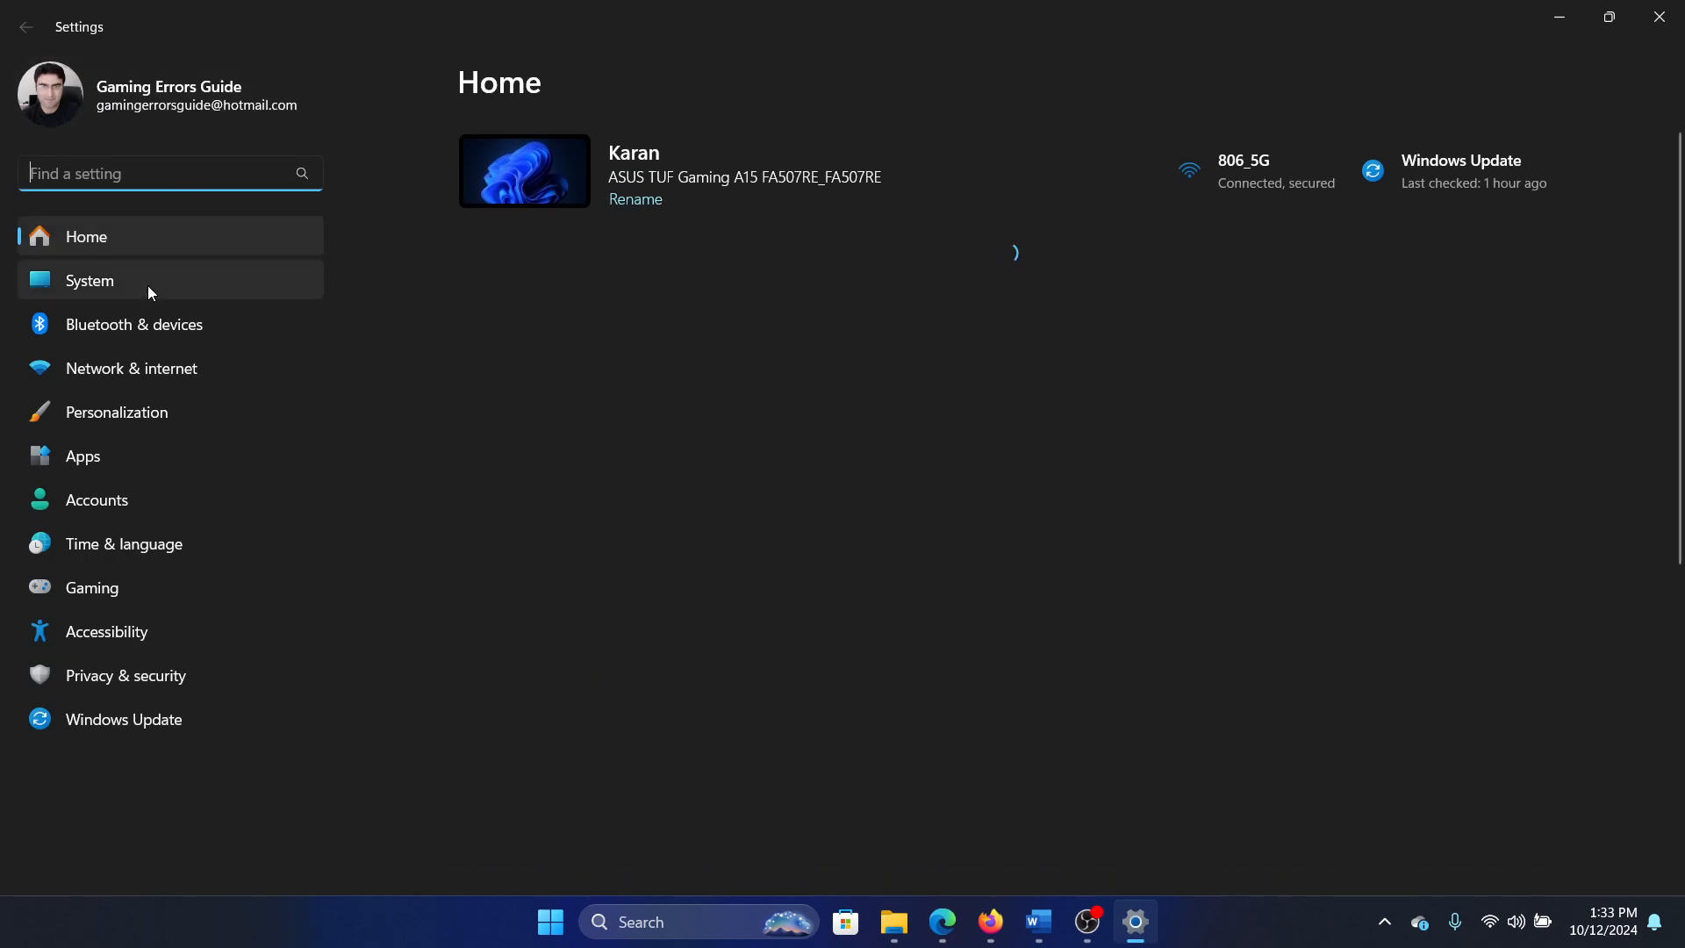
pyautogui.click(89, 281)
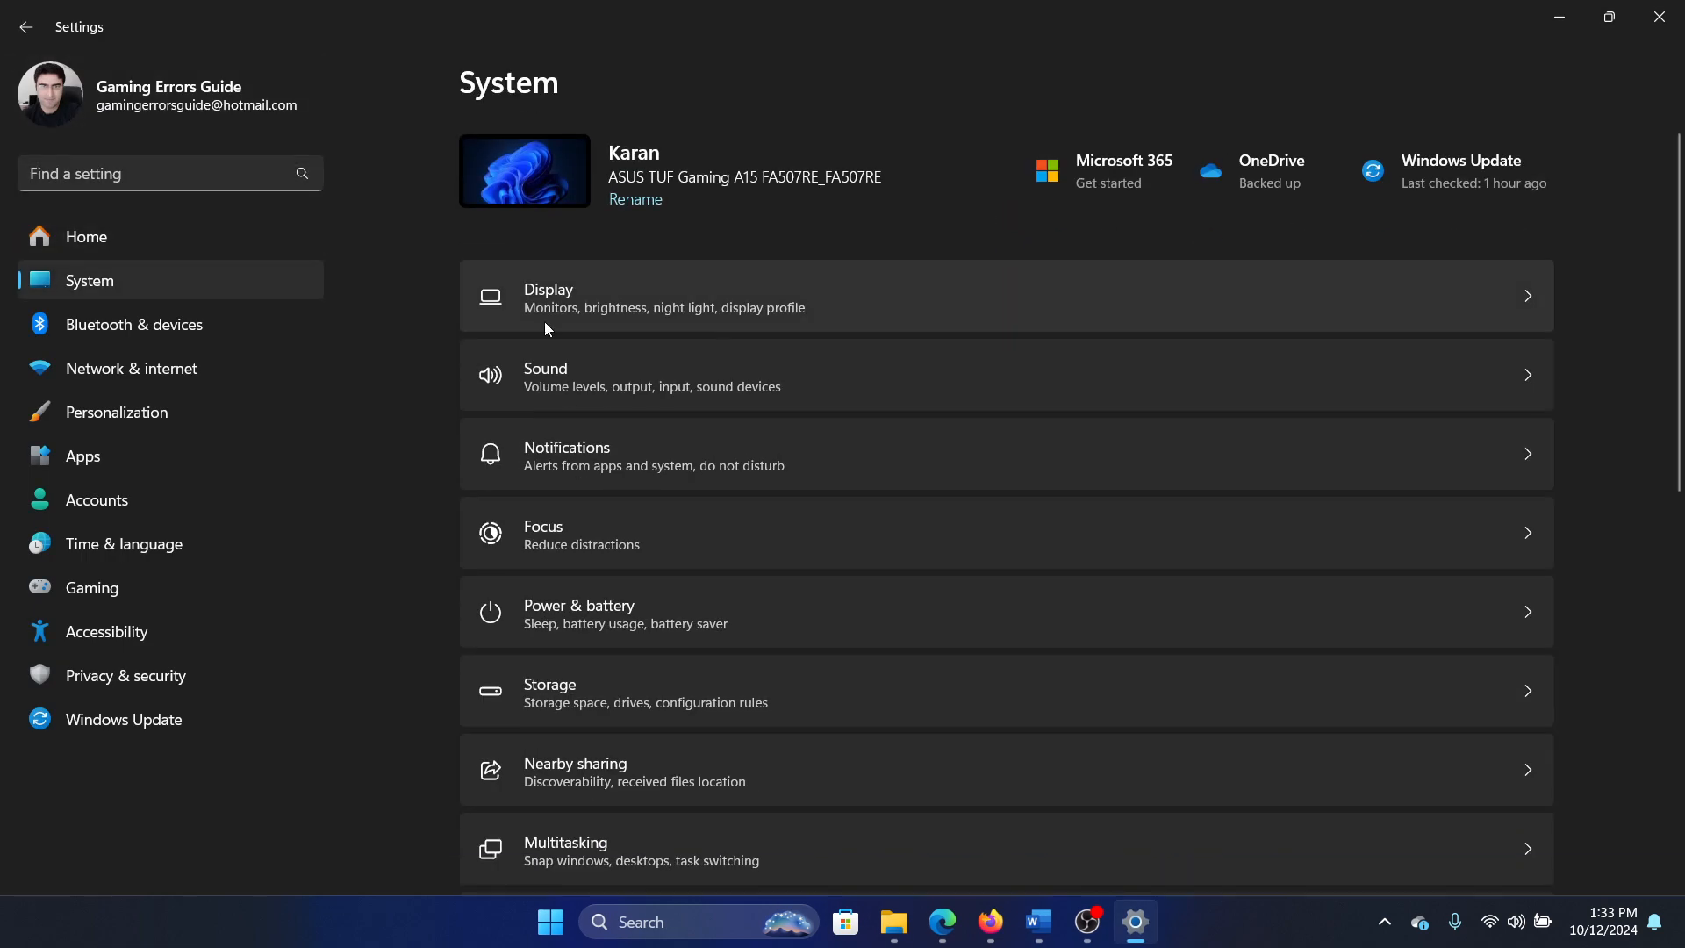
pyautogui.click(123, 544)
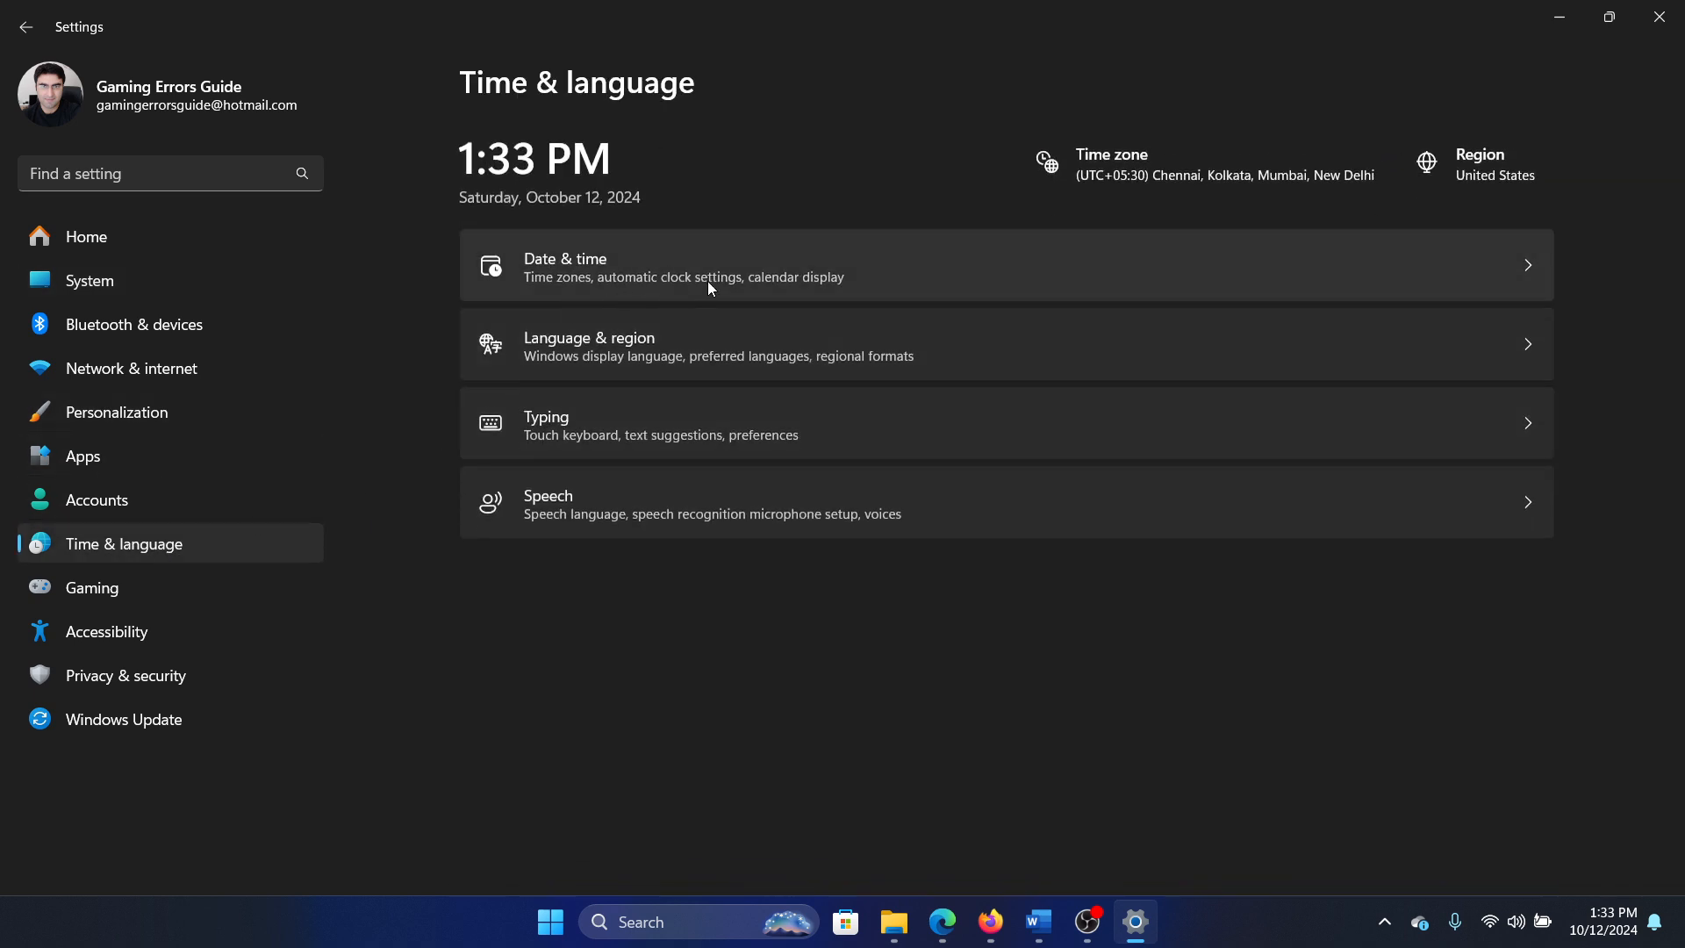
pyautogui.click(709, 265)
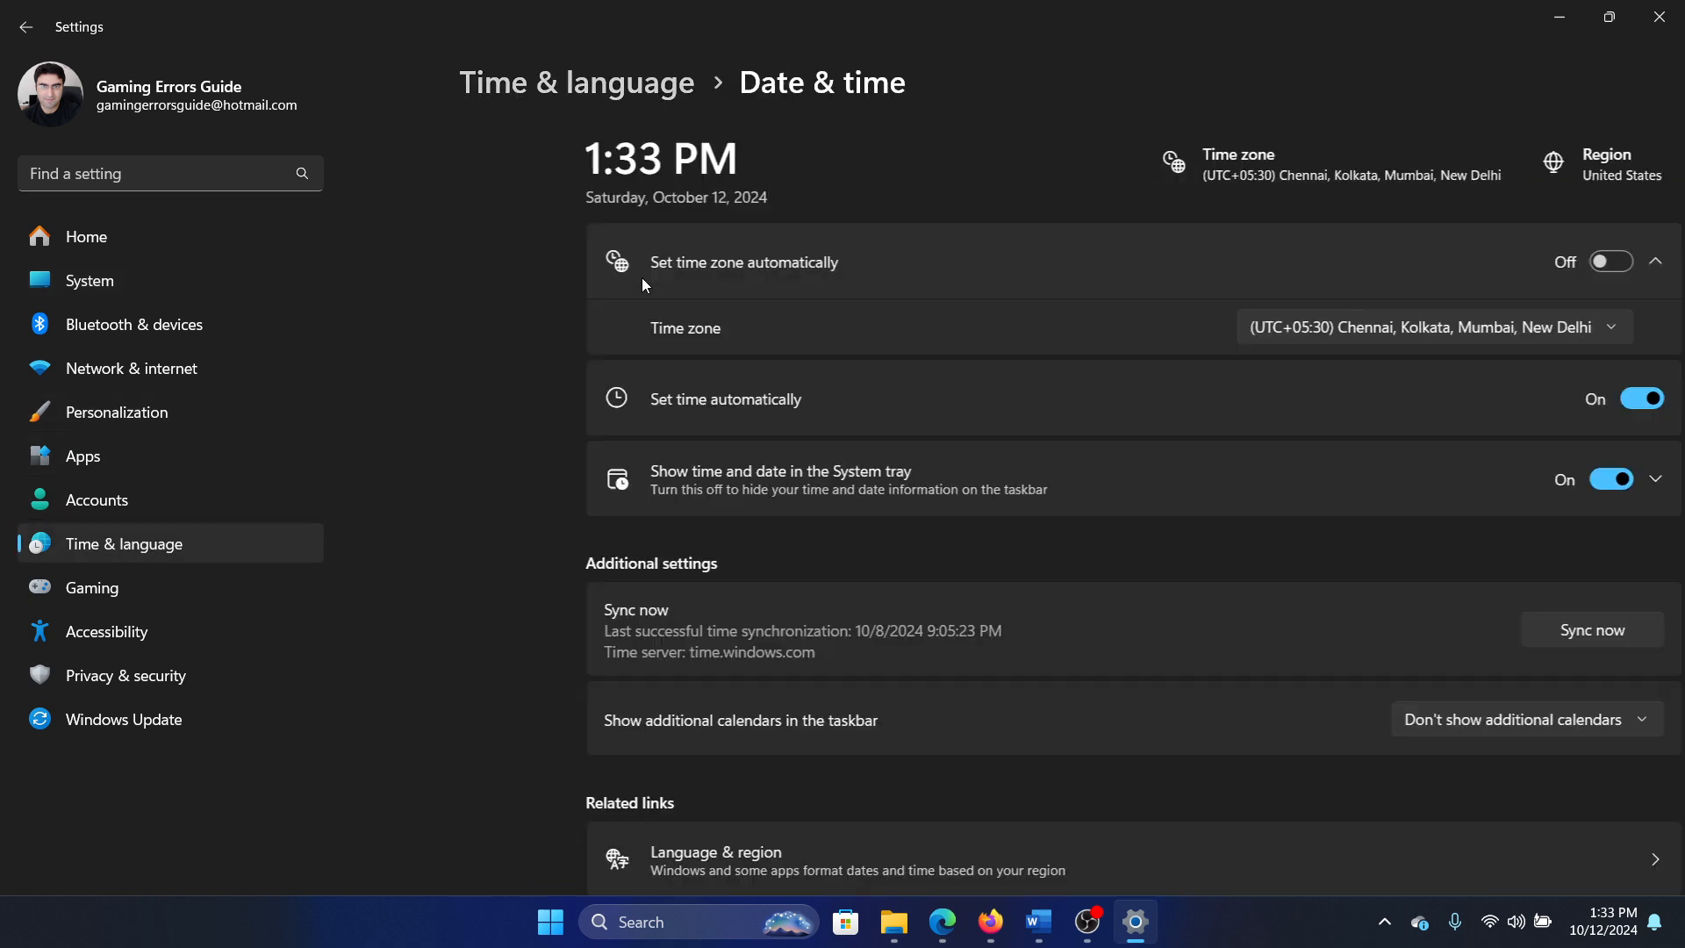
pyautogui.click(1611, 262)
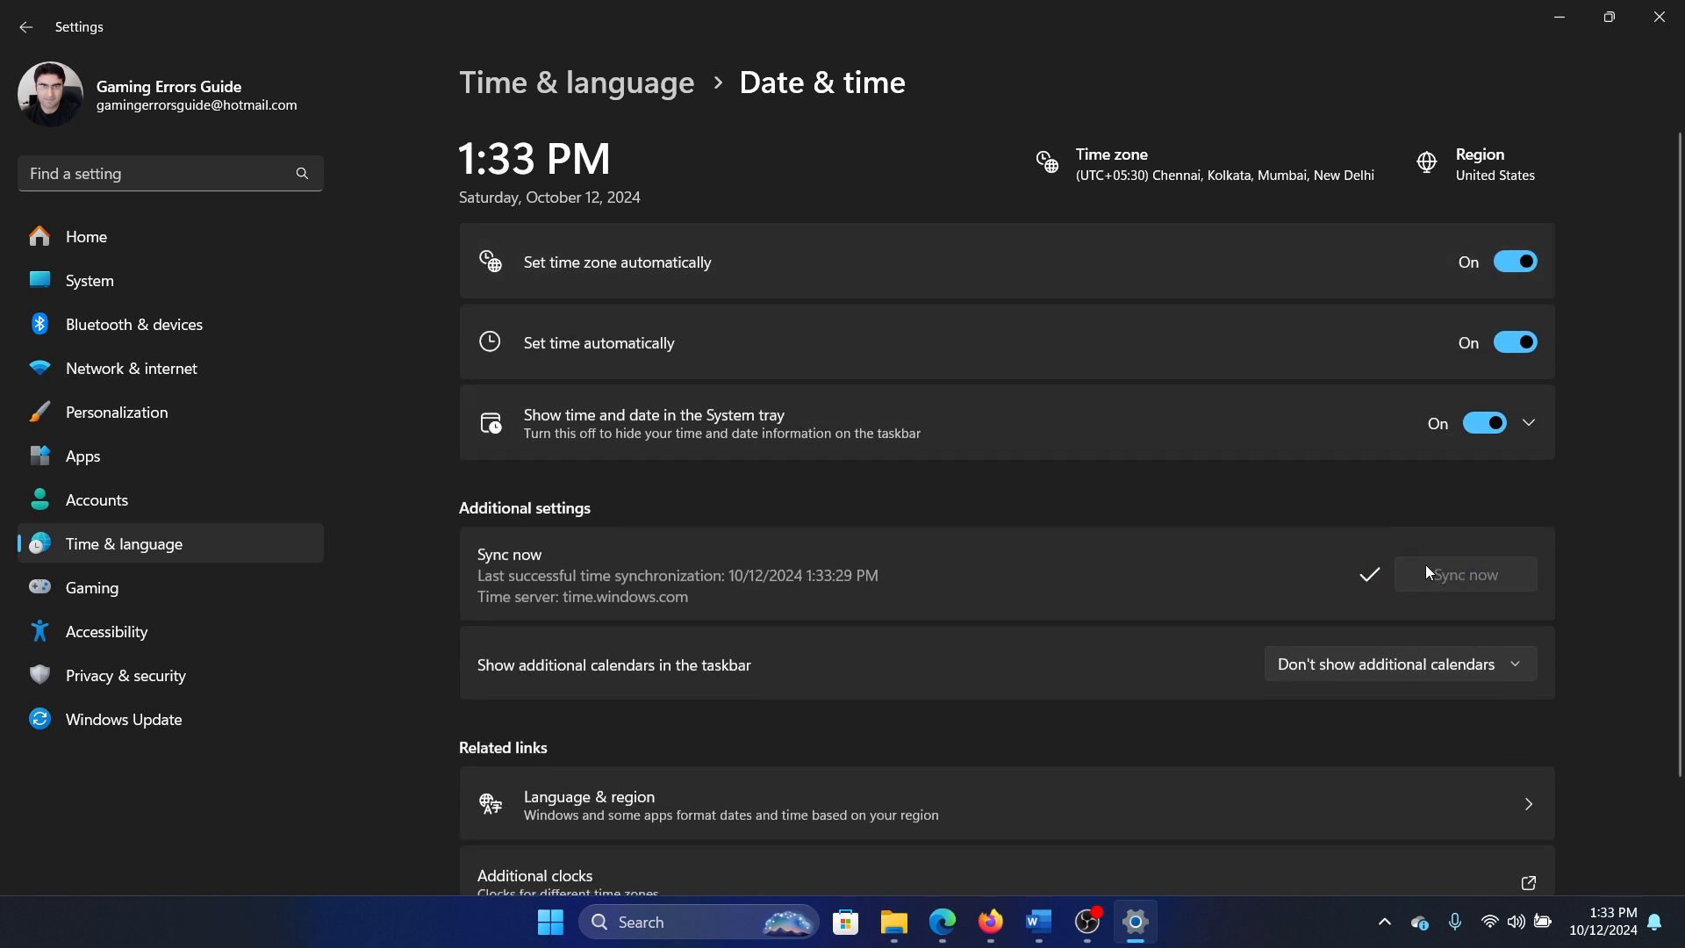
pyautogui.click(1058, 922)
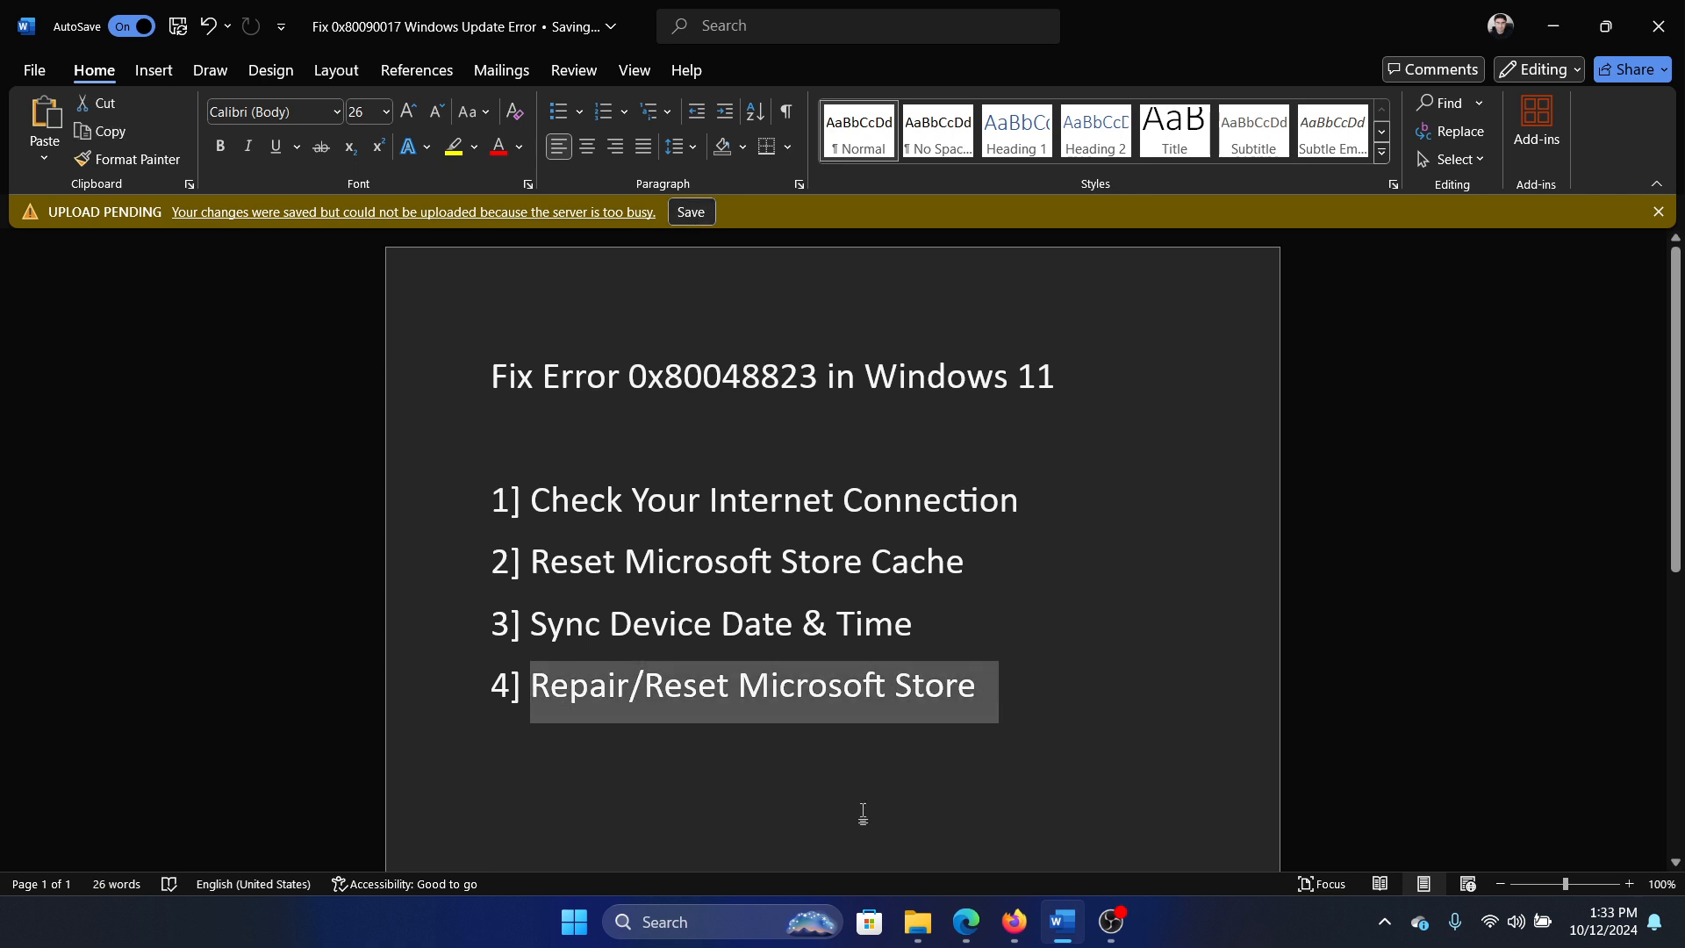
# - Search 'store' and go to Microsoft Store's app settings page
pyautogui.write('store')
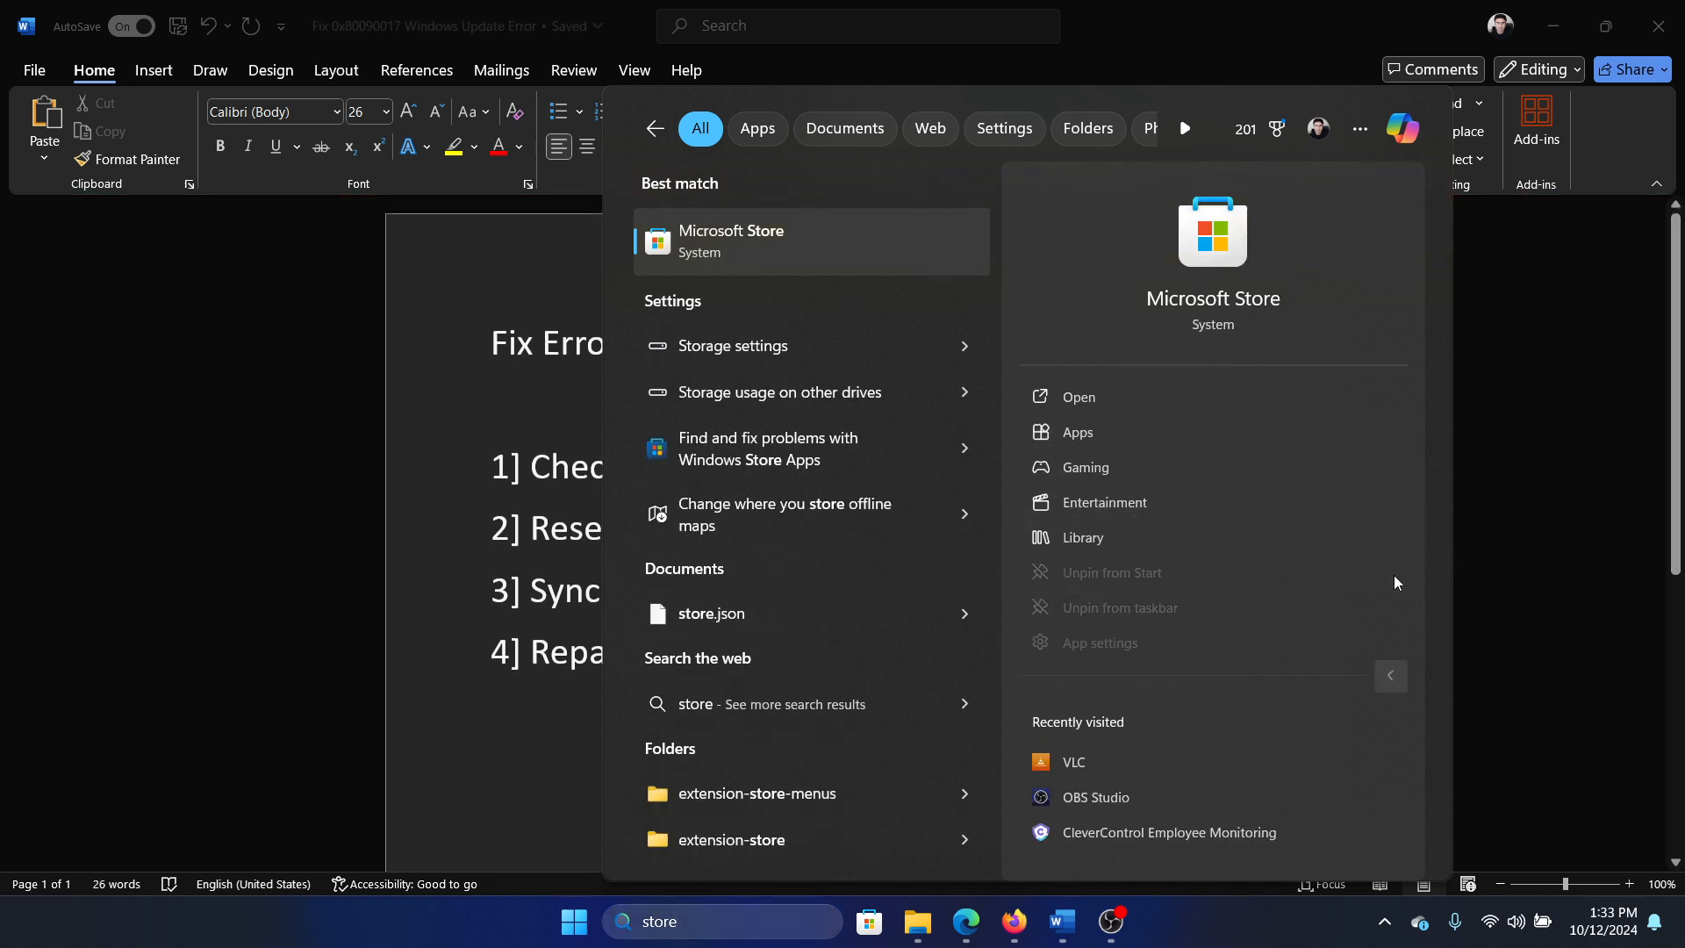
pyautogui.moveTo(1204, 631)
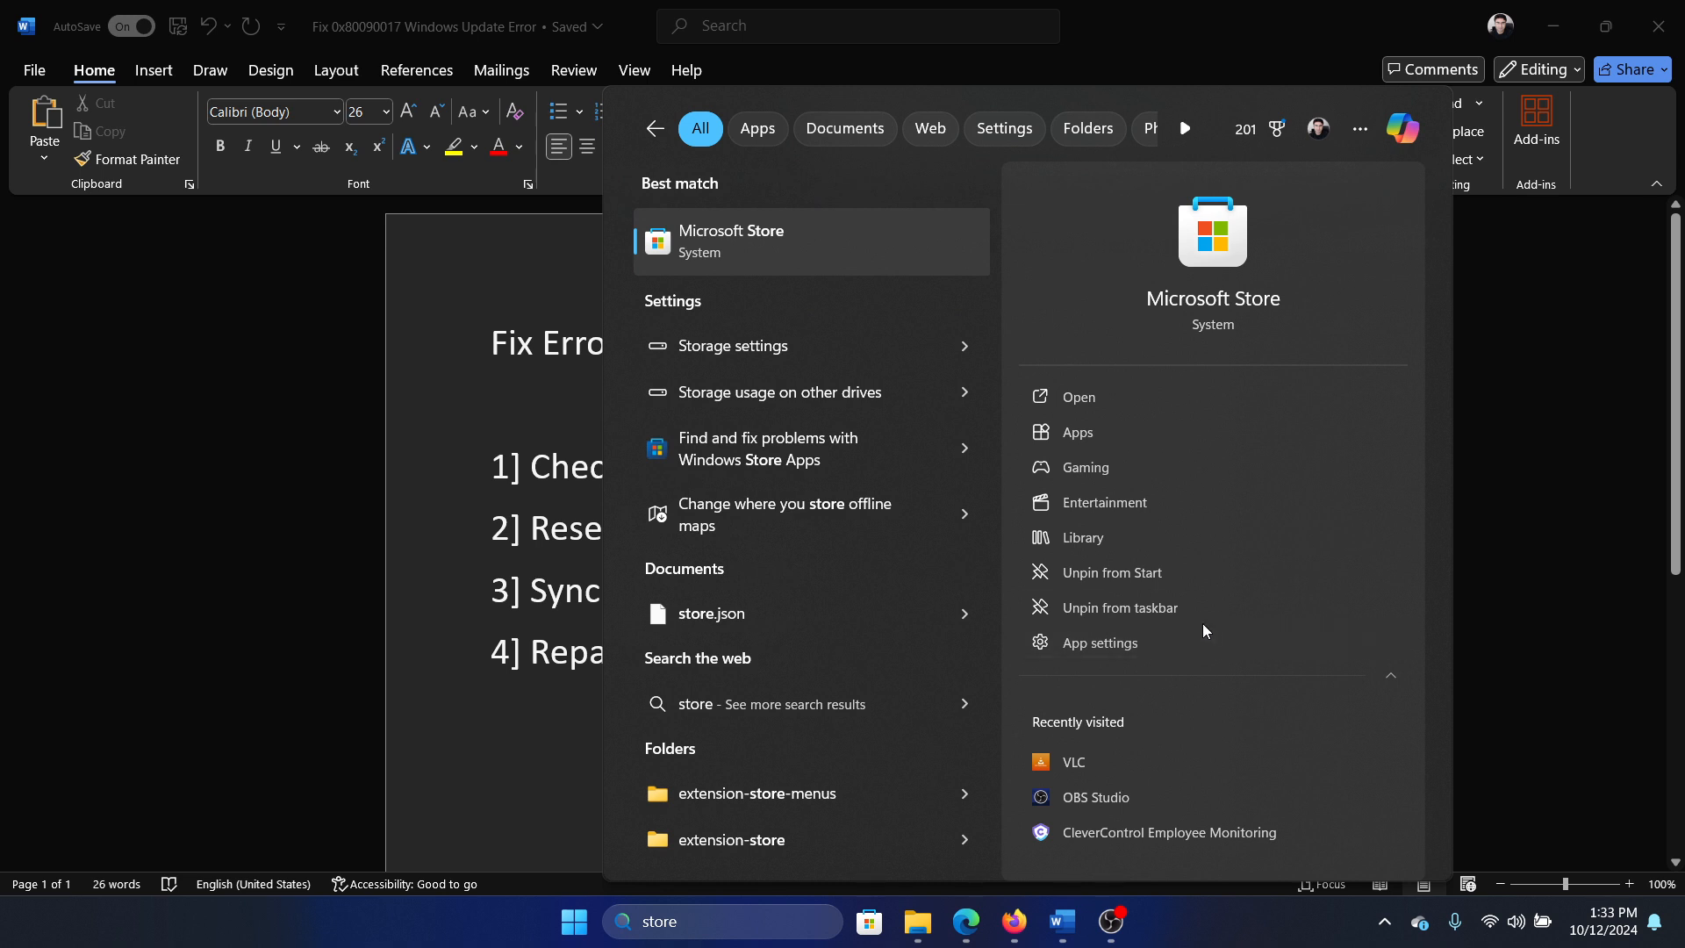
pyautogui.moveTo(1143, 649)
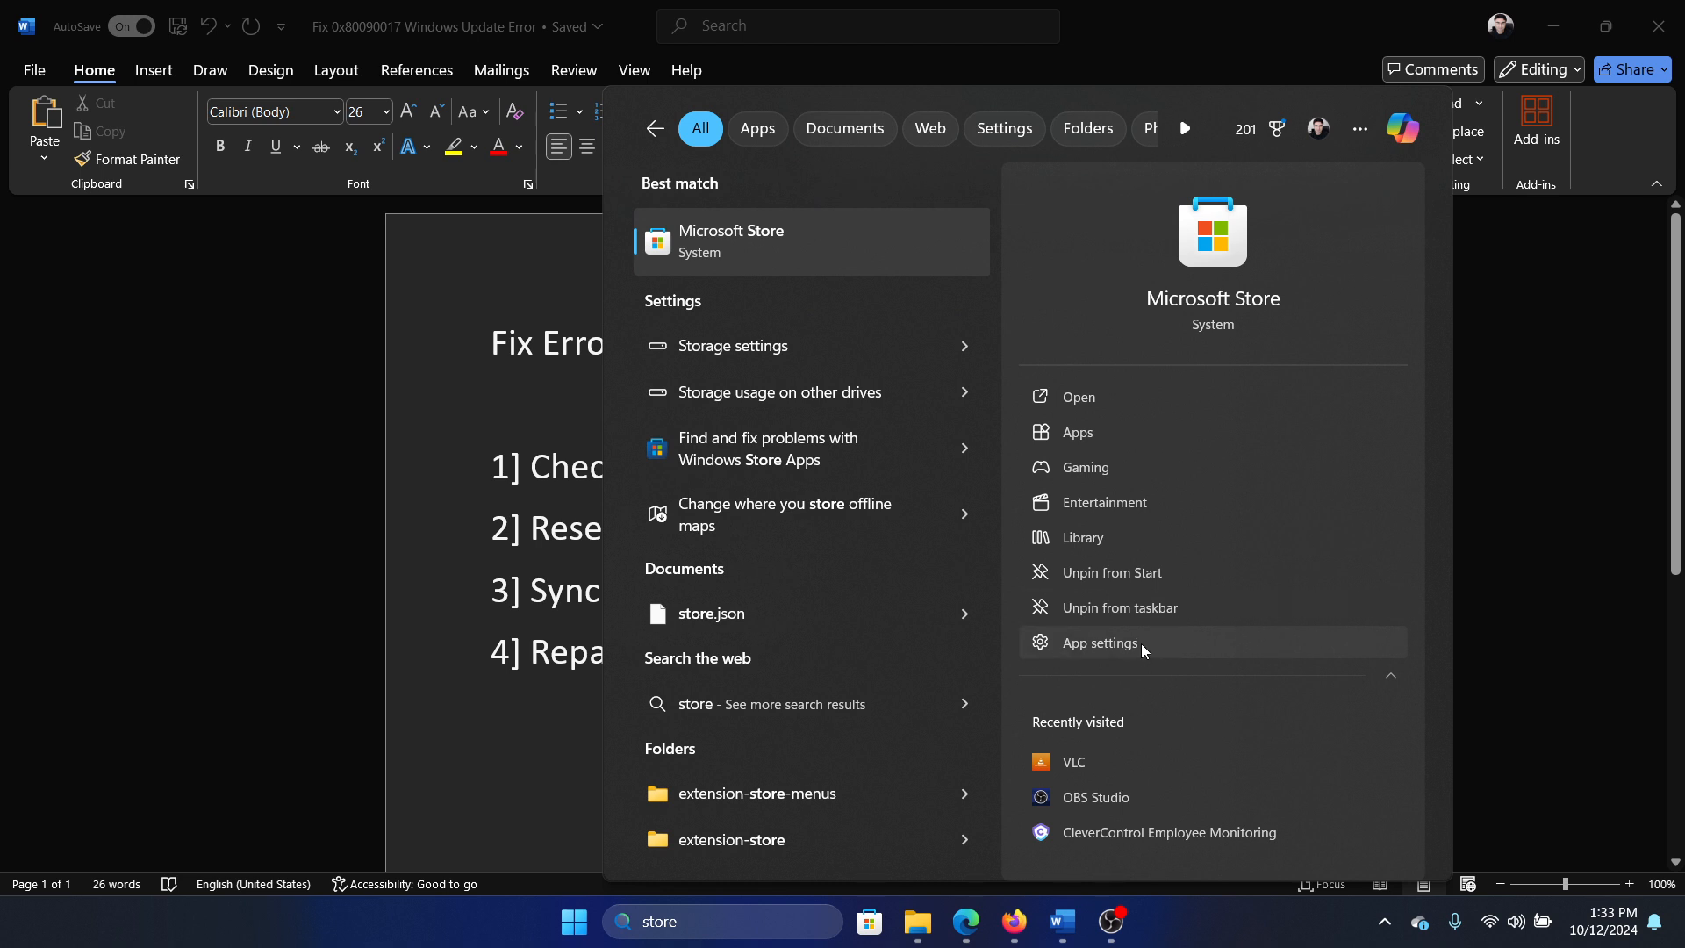
pyautogui.click(1099, 643)
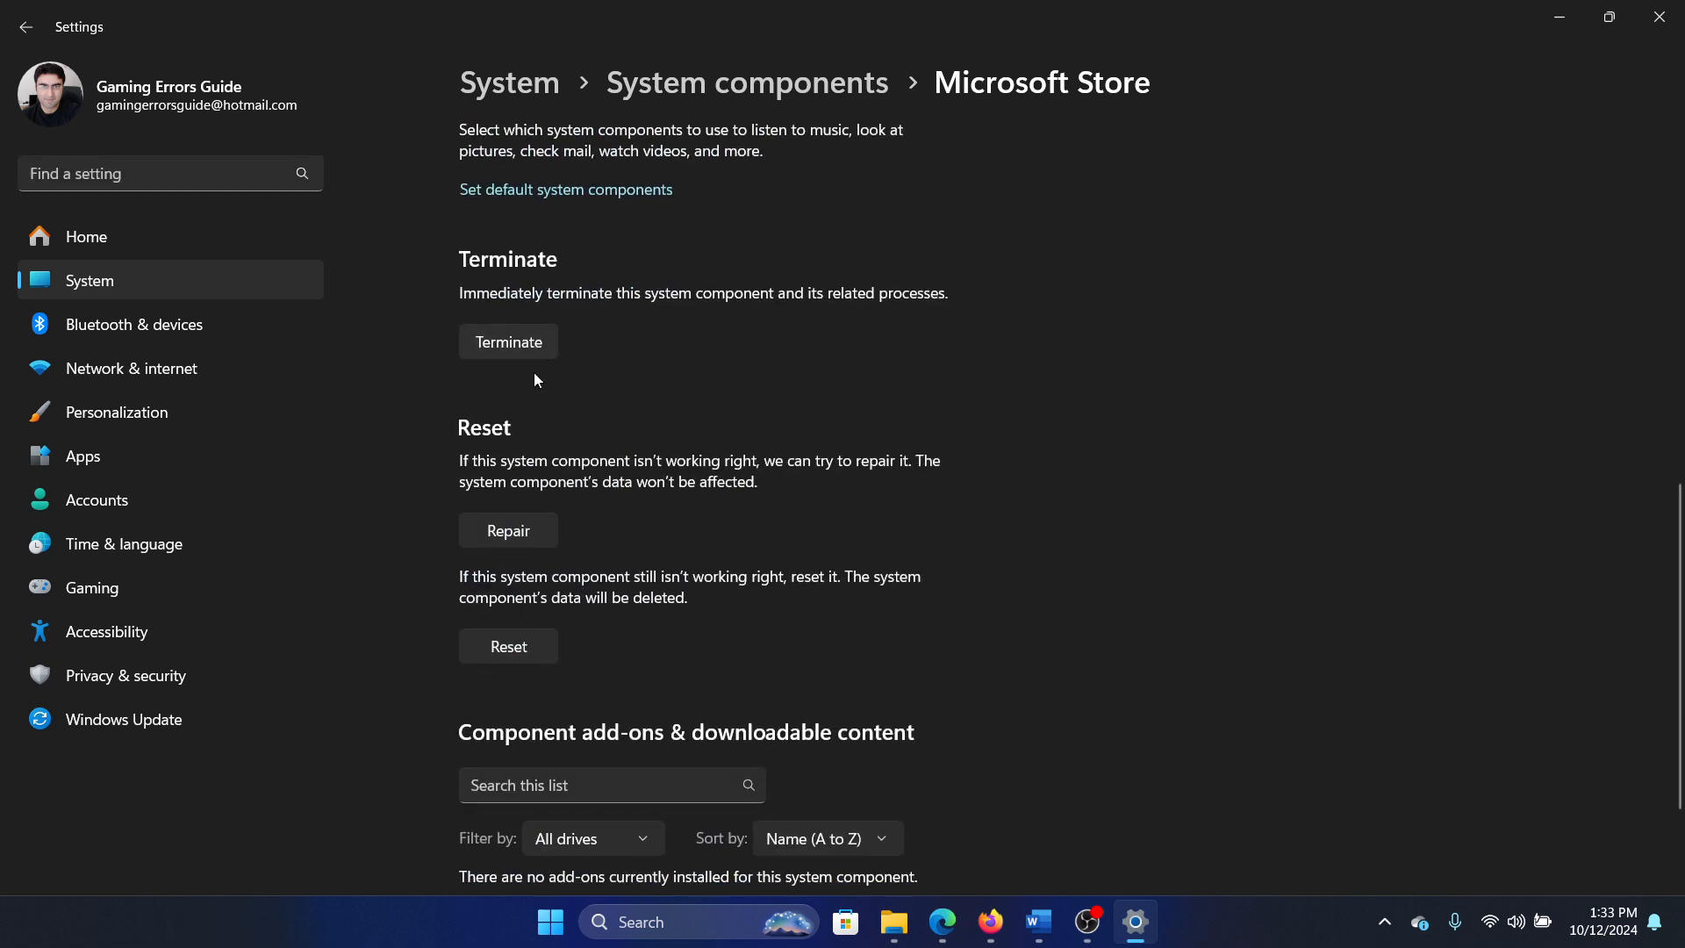
# - Repair and then reset Microsoft Store, then return to the Word document
pyautogui.click(509, 530)
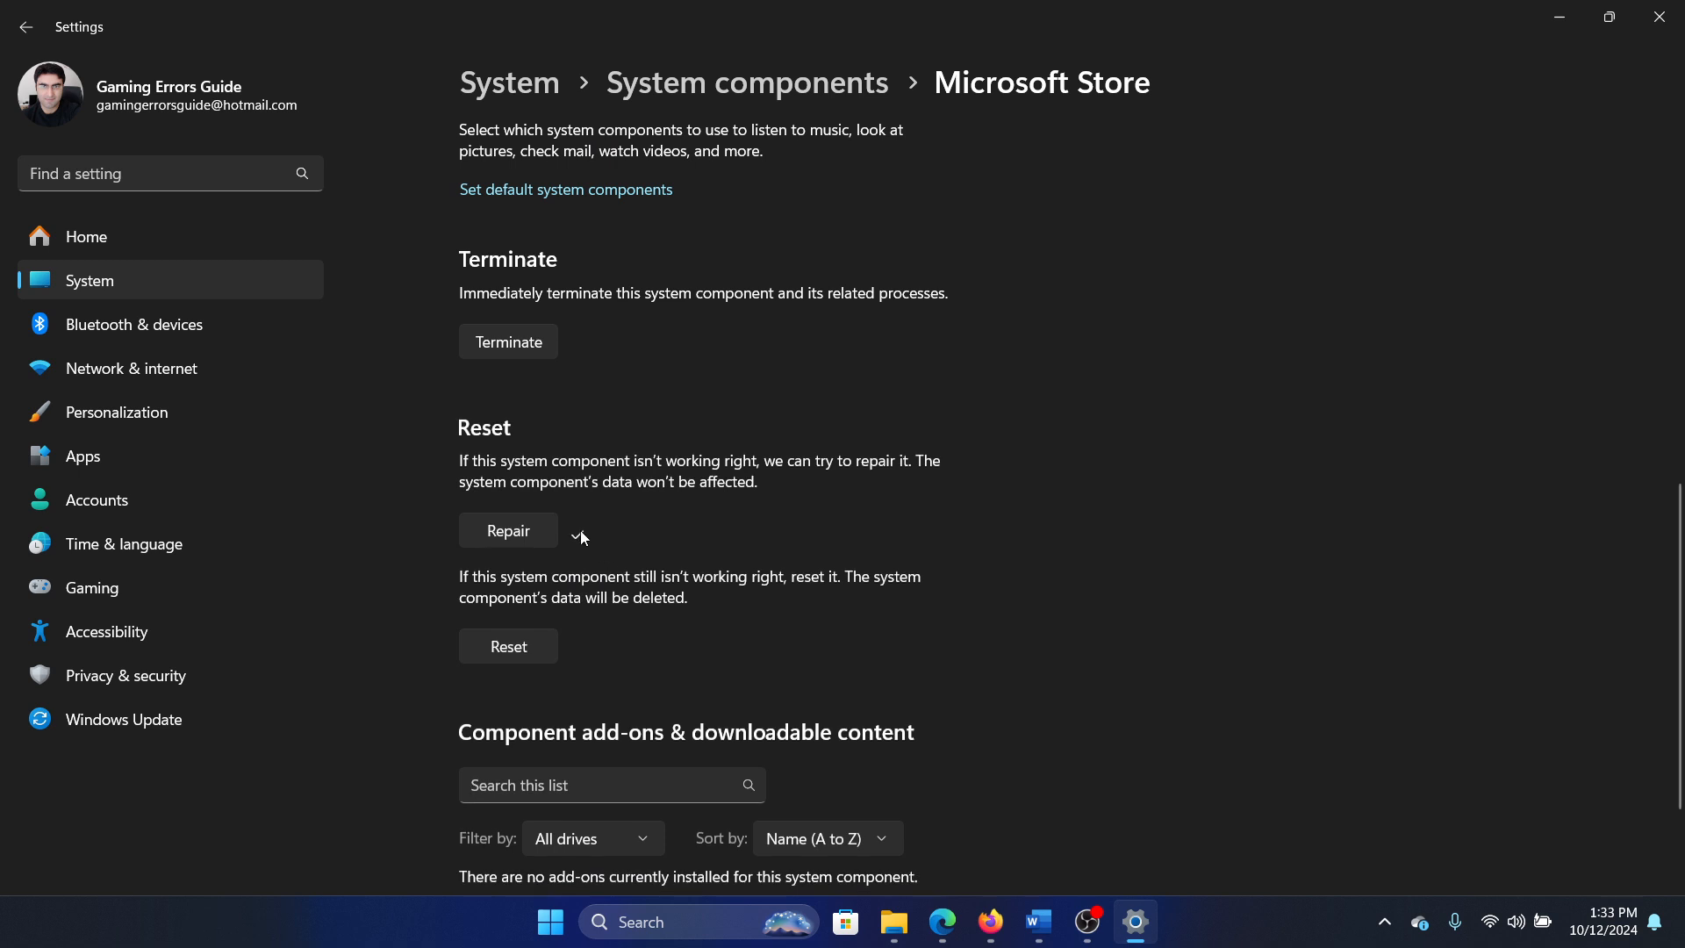
pyautogui.click(507, 531)
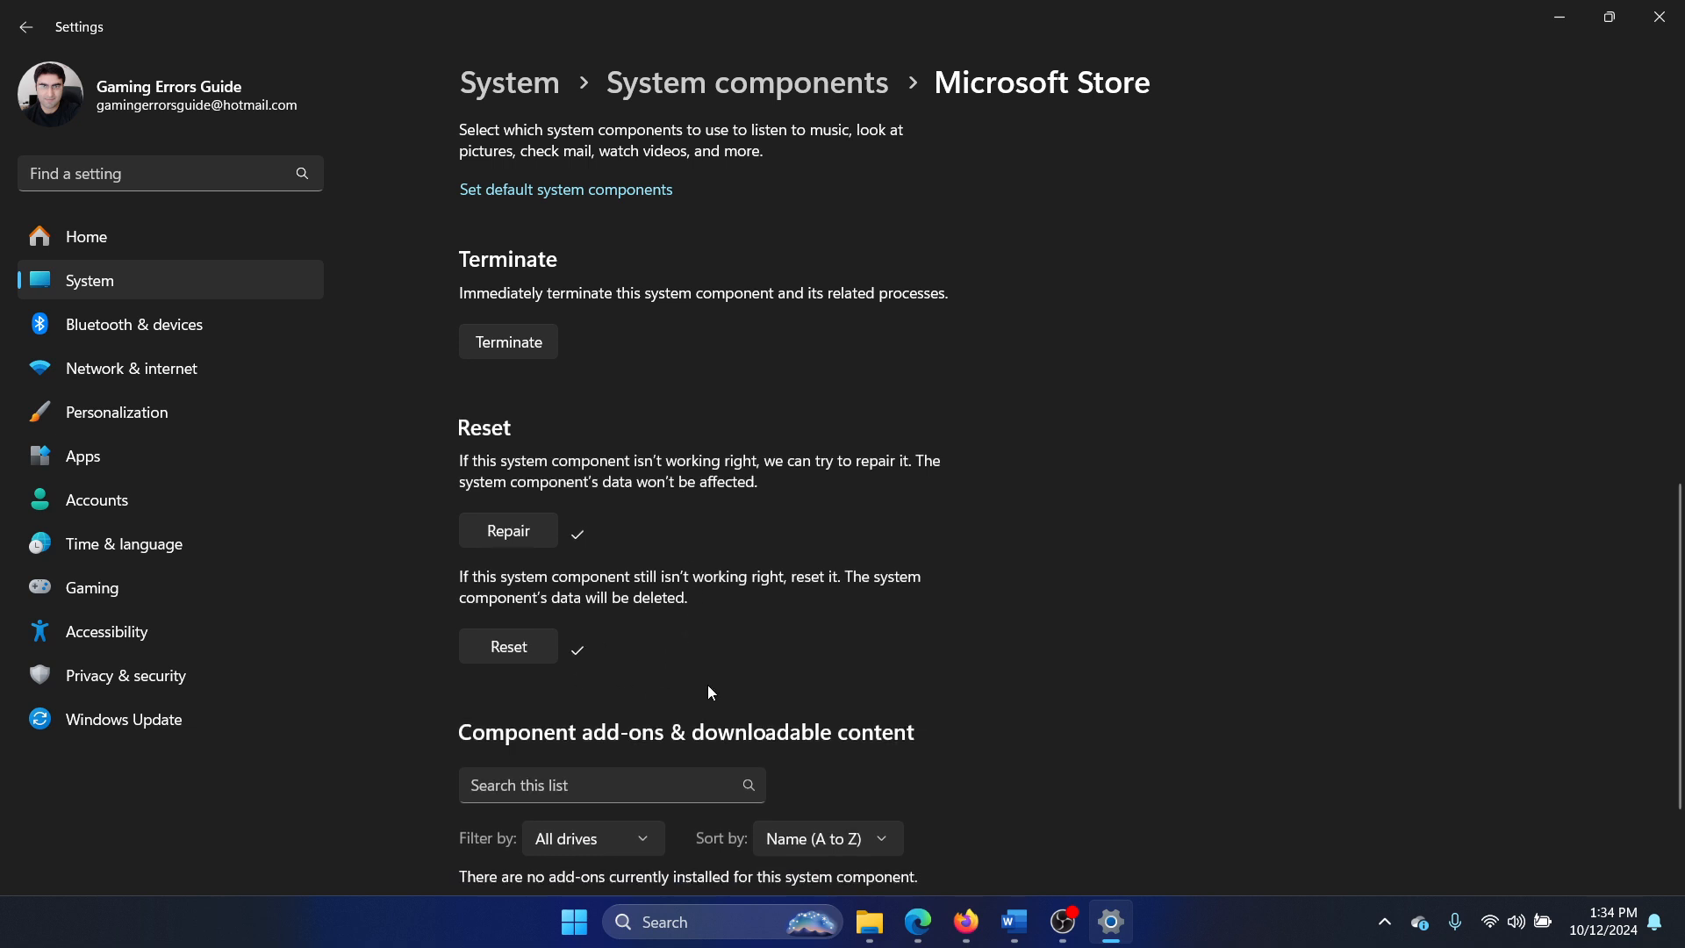
pyautogui.moveTo(1252, 318)
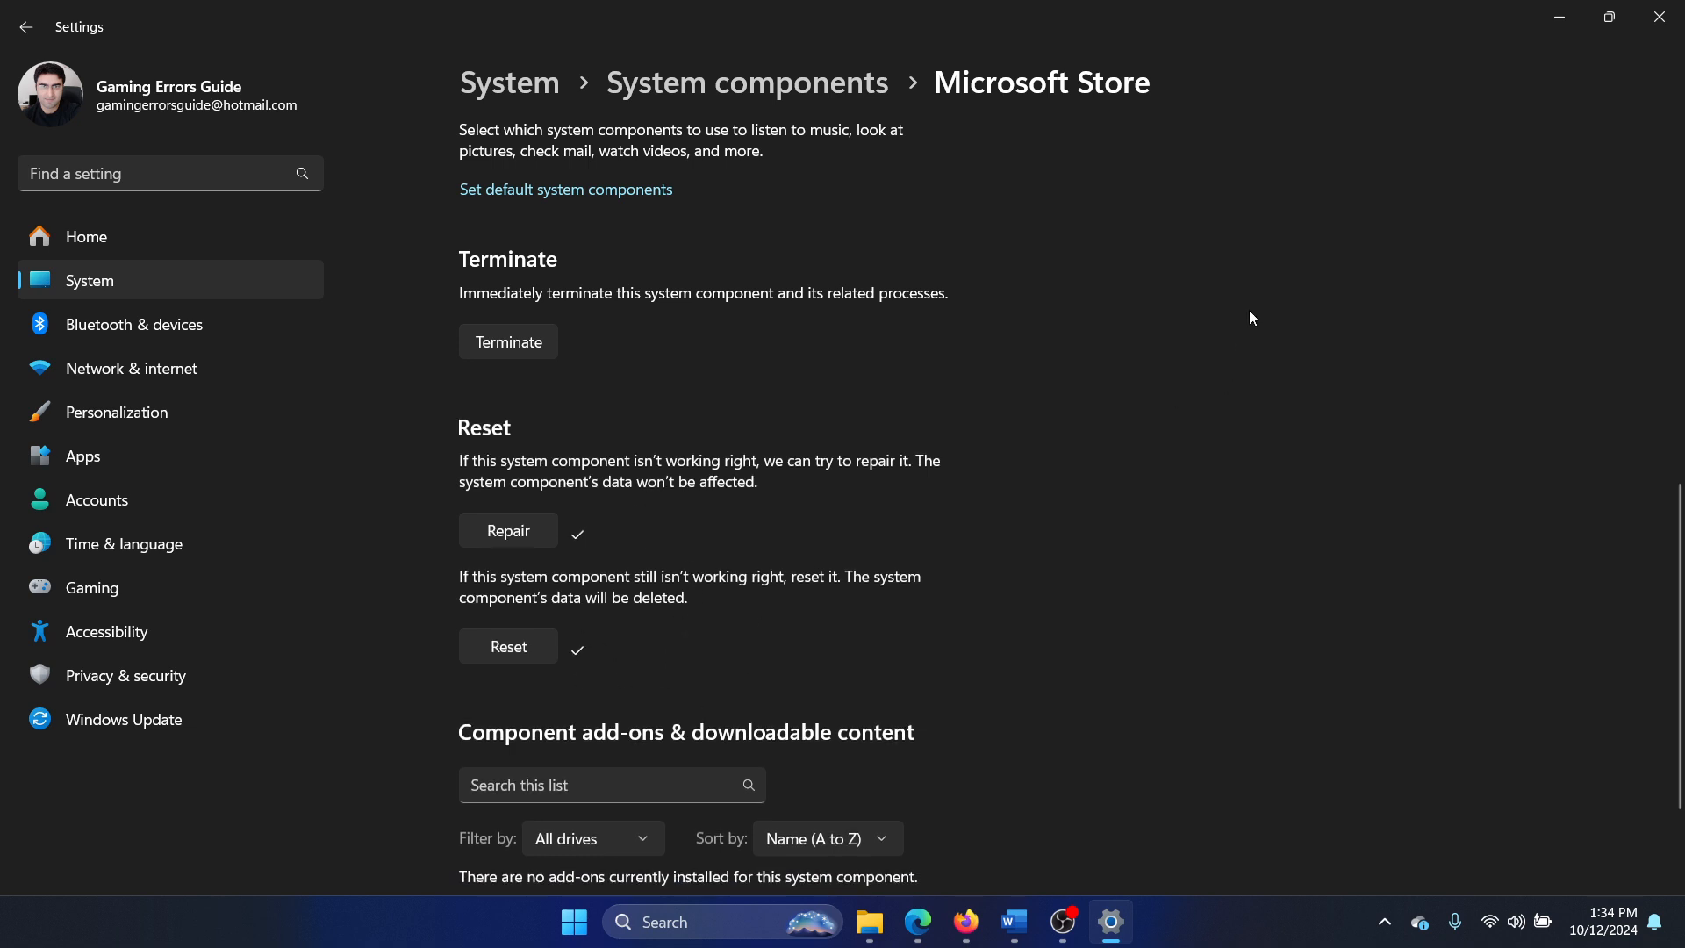
pyautogui.click(1034, 921)
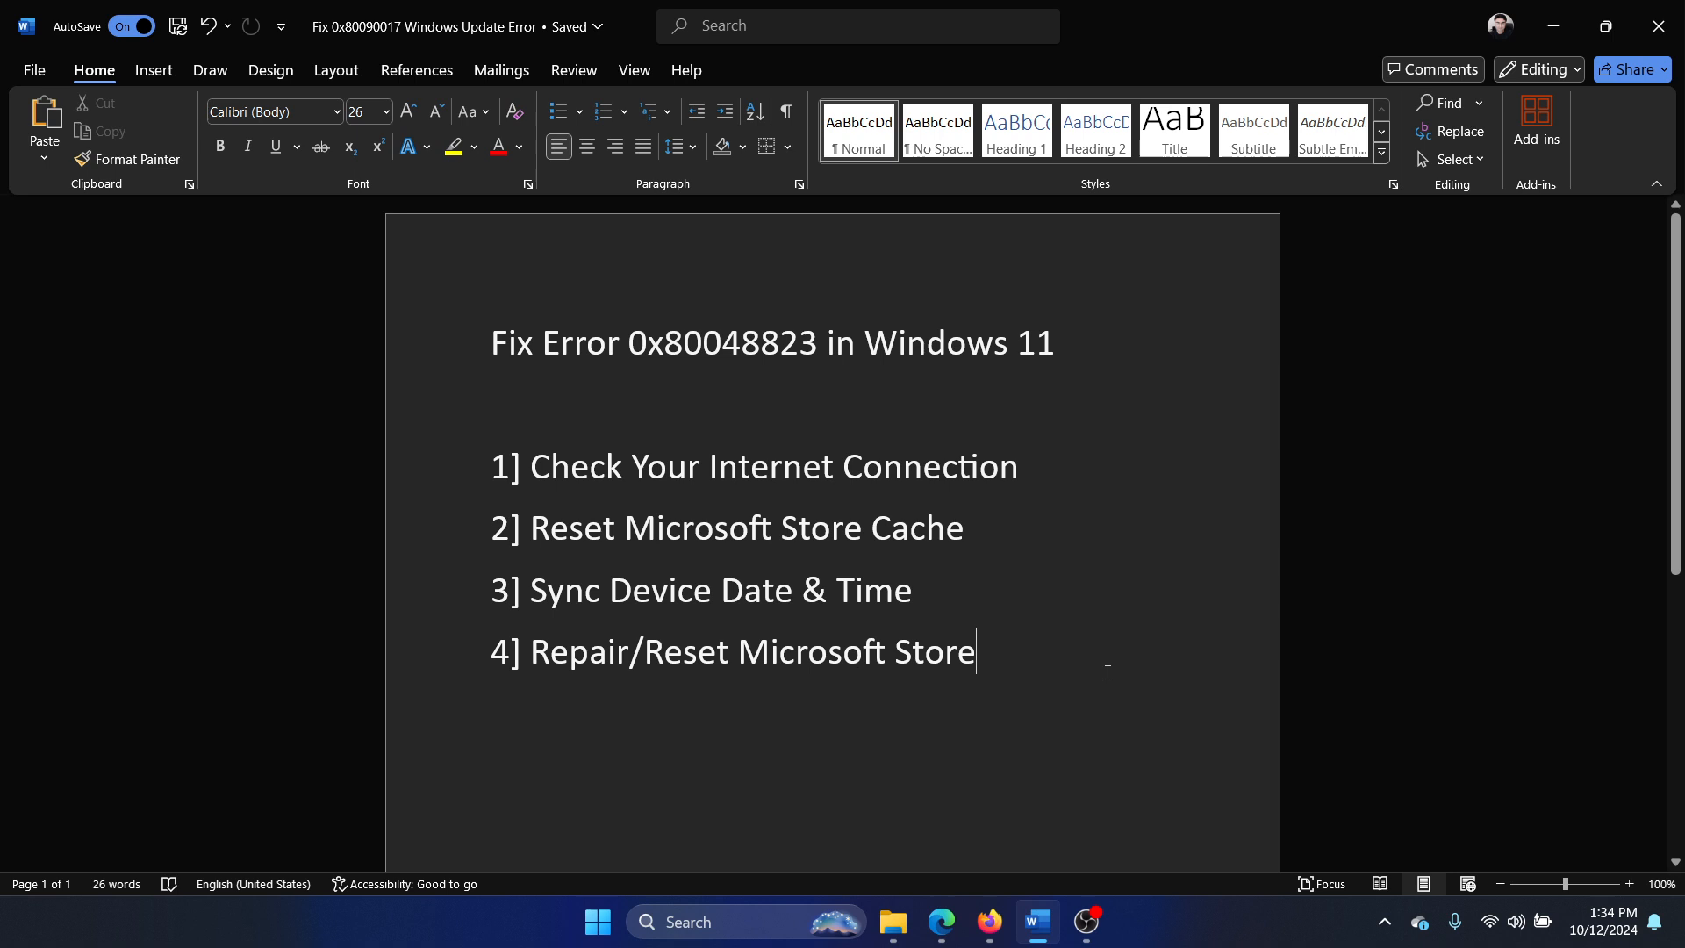